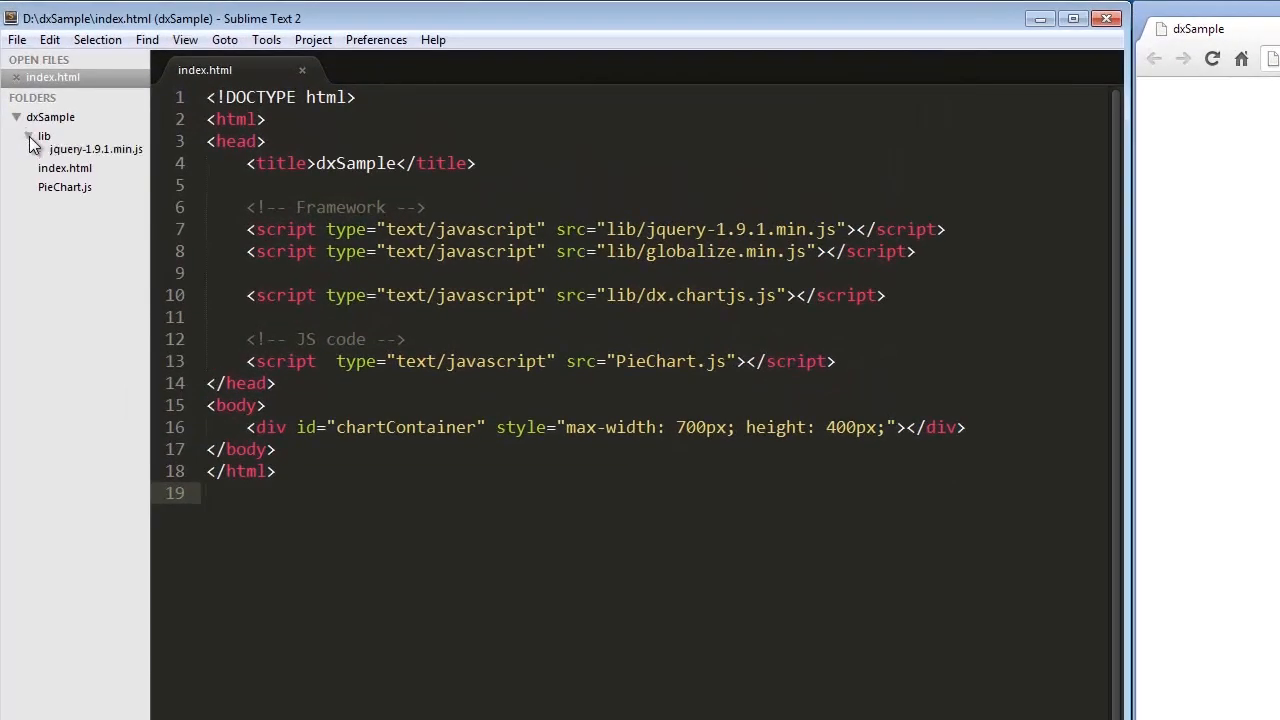
Expand the lib folder in the sidebar and switch to editing PieChart.js
click(44, 136)
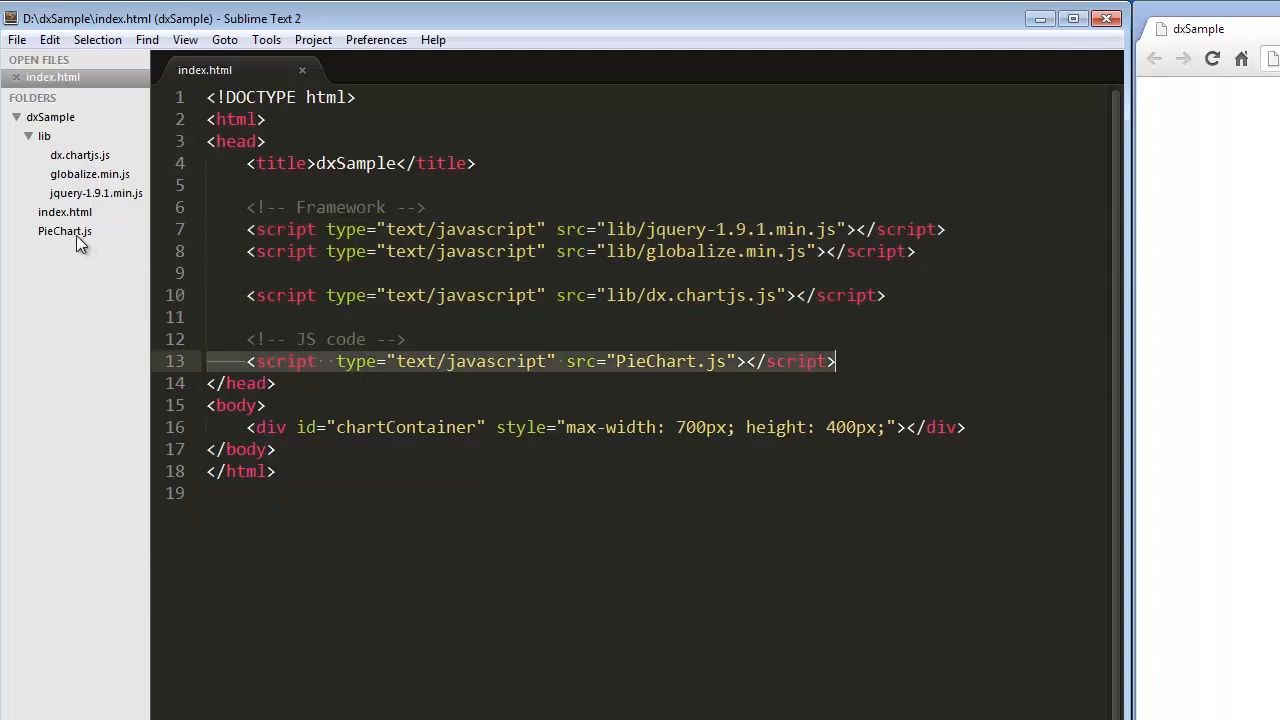
mouse_move(240, 414)
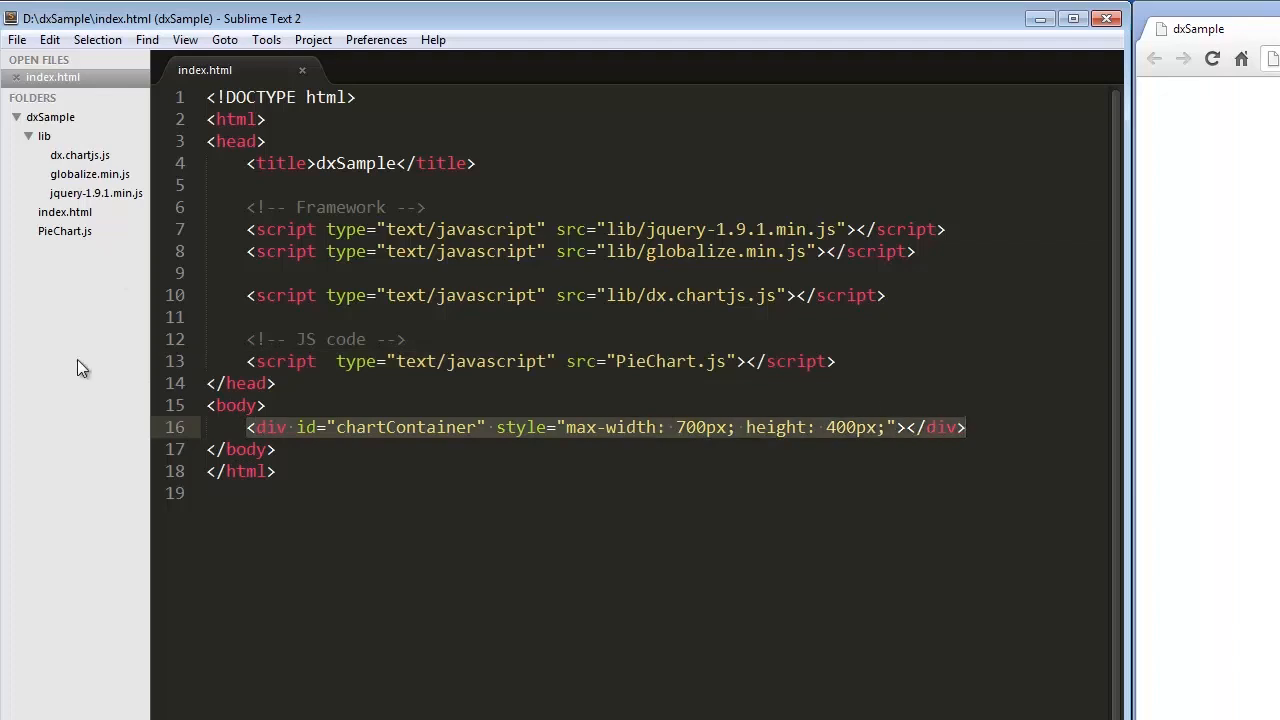
click(64, 232)
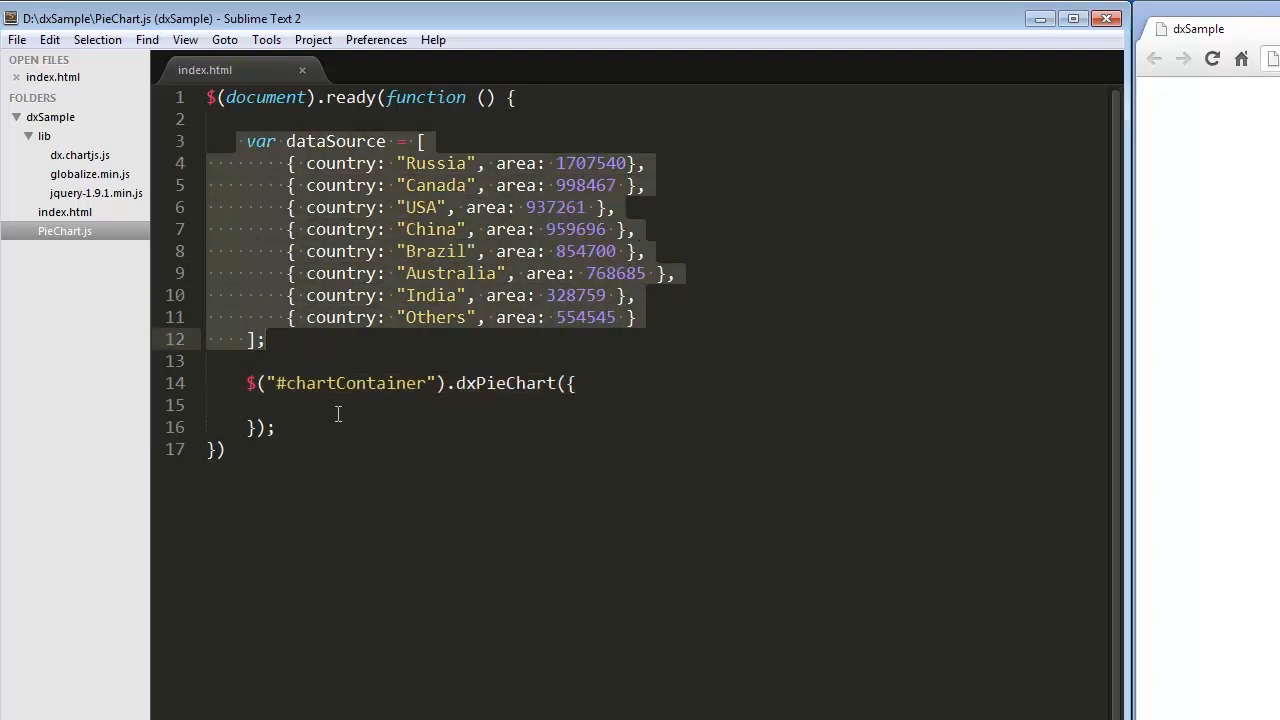
Add dataSource: dataSource and a series with argumentField: "country" and a valueField key
text(dataSource: dataSource,)
text(series: {)
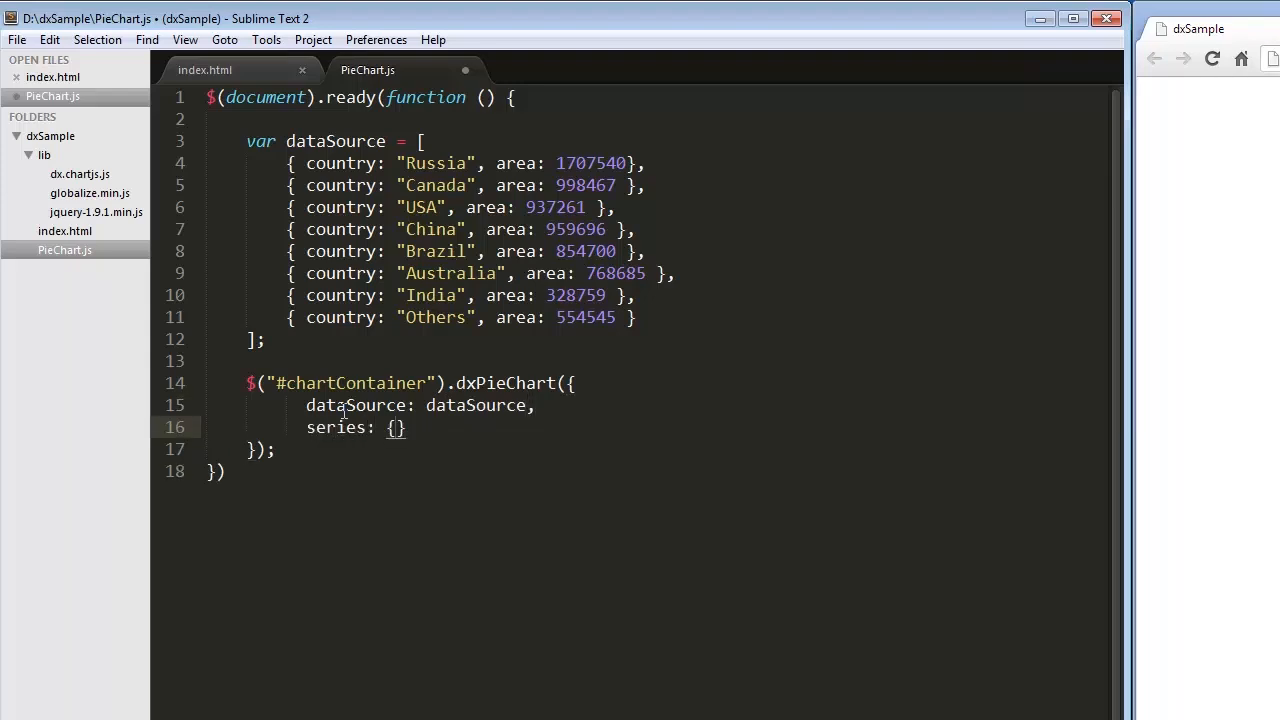
text(argumentFie)
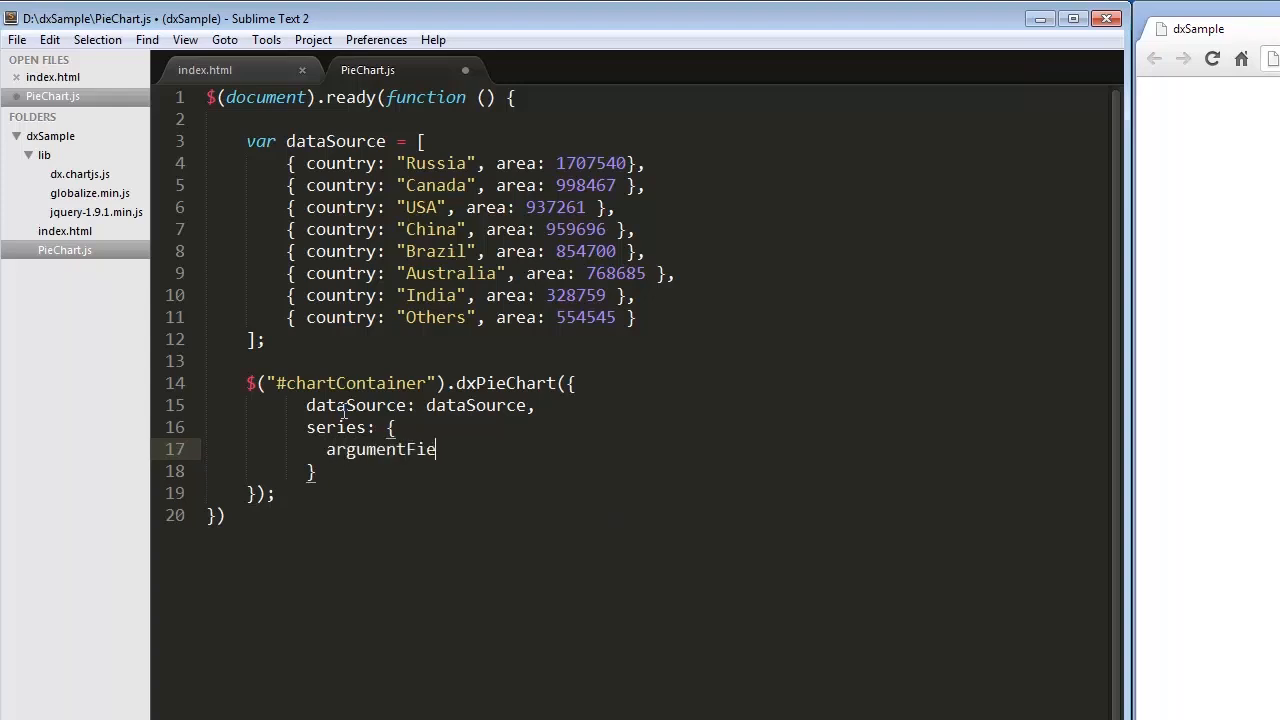
text(ld: "country",)
text(valueF)
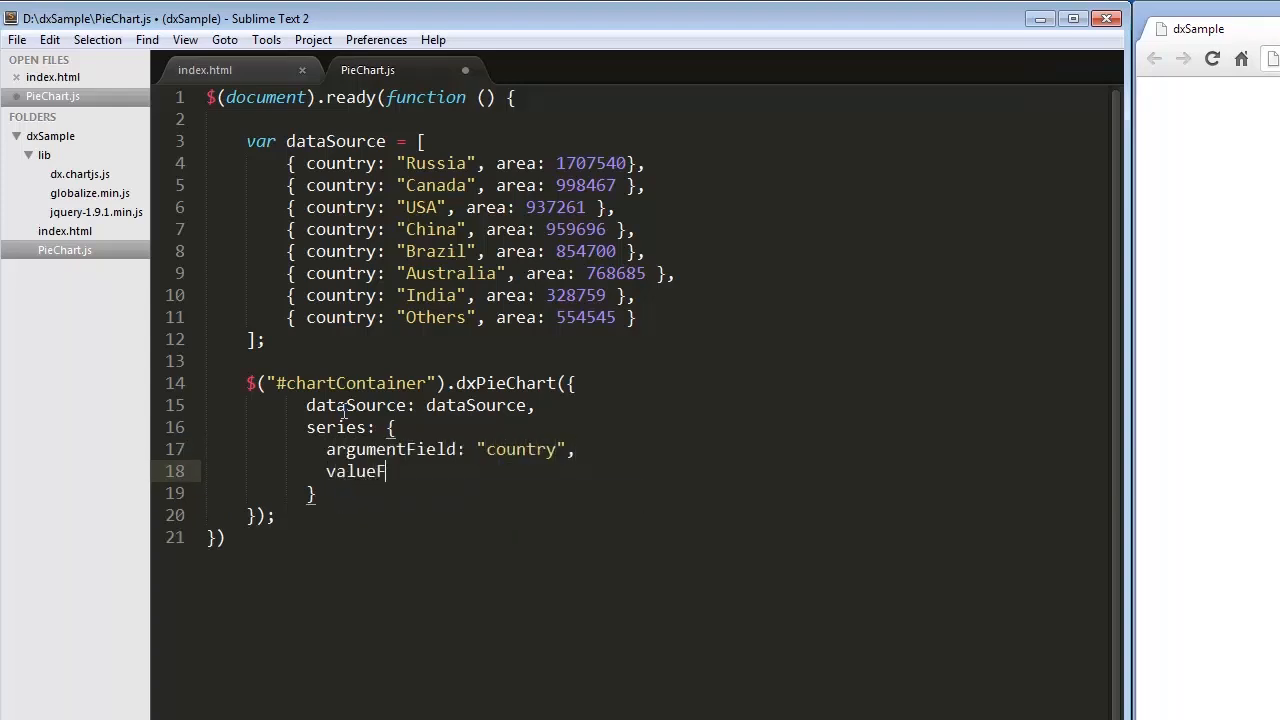
text(ield: "")
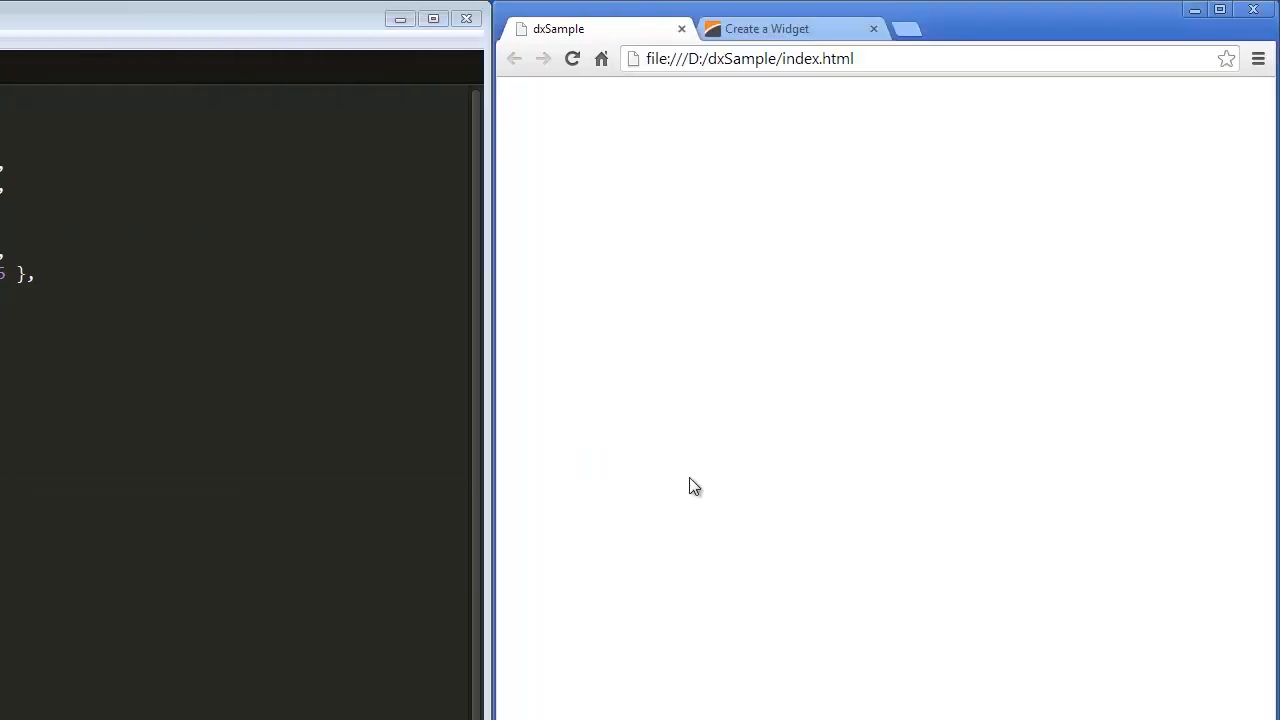
Complete valueField "area" and add type: "doughnut" with innerRadius: 0.3 to the series
click(572, 58)
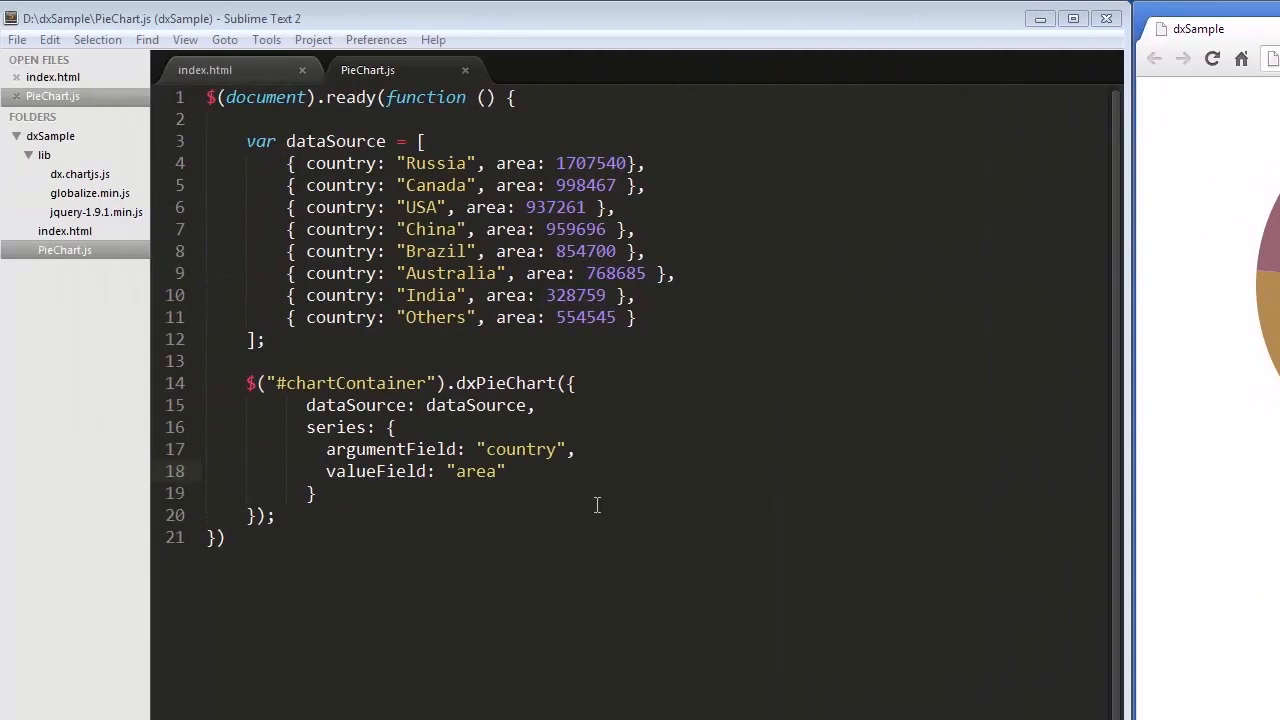
text(,)
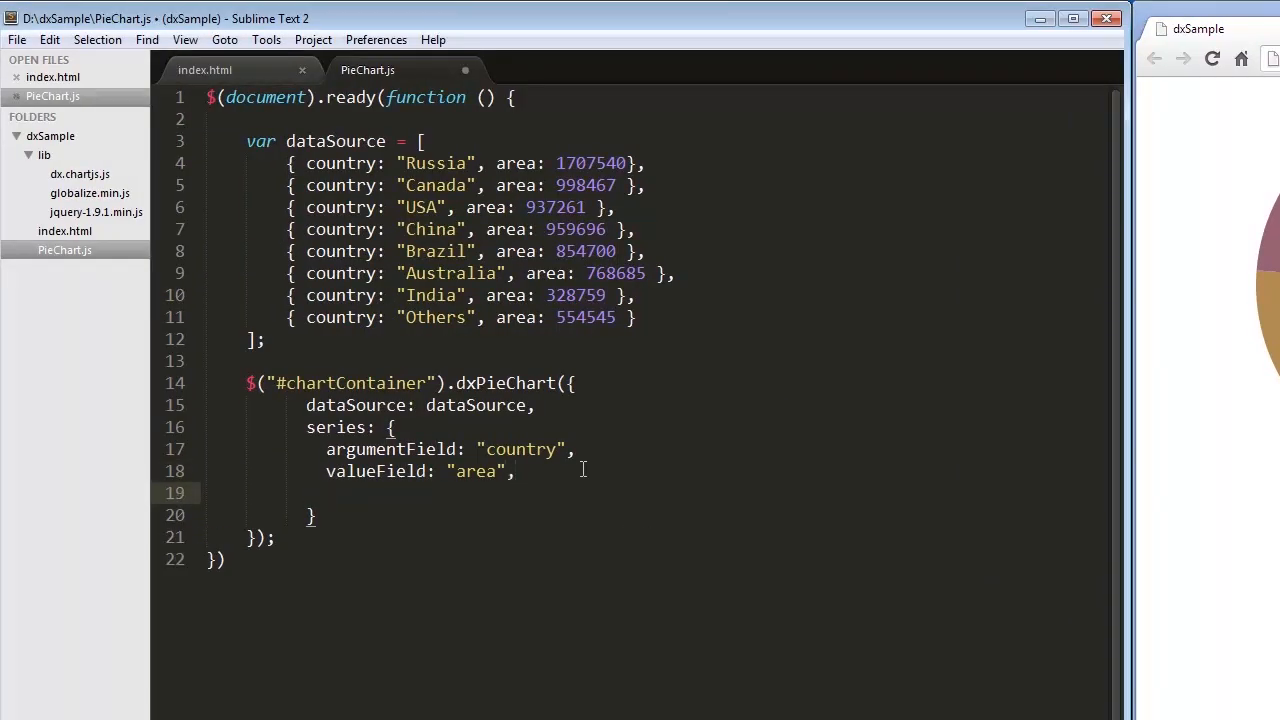
text(type:)
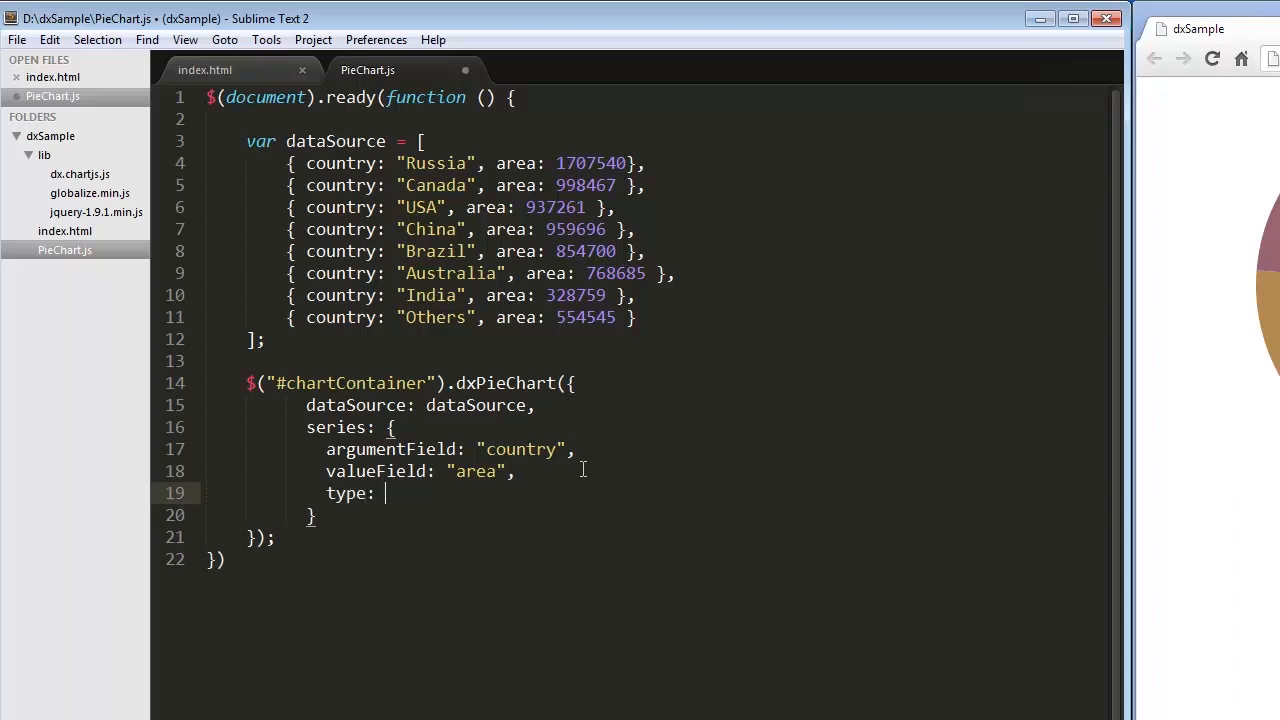
text("d")
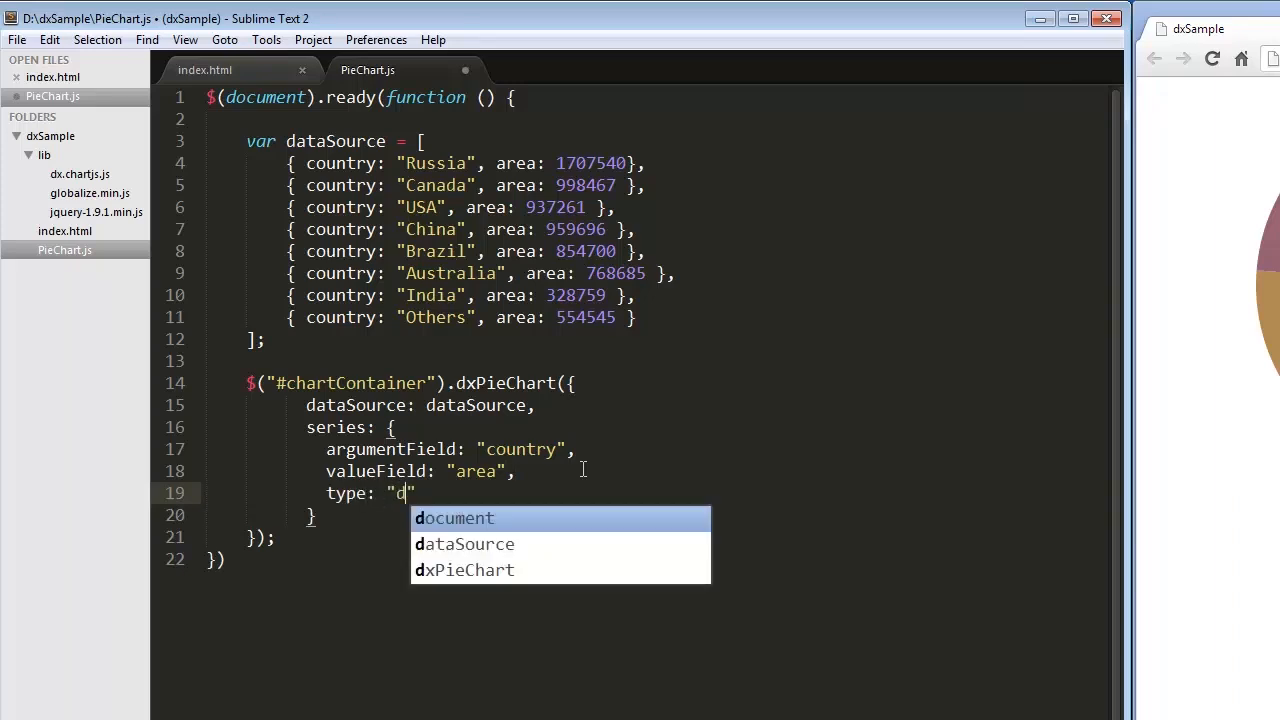
text(oughnut)
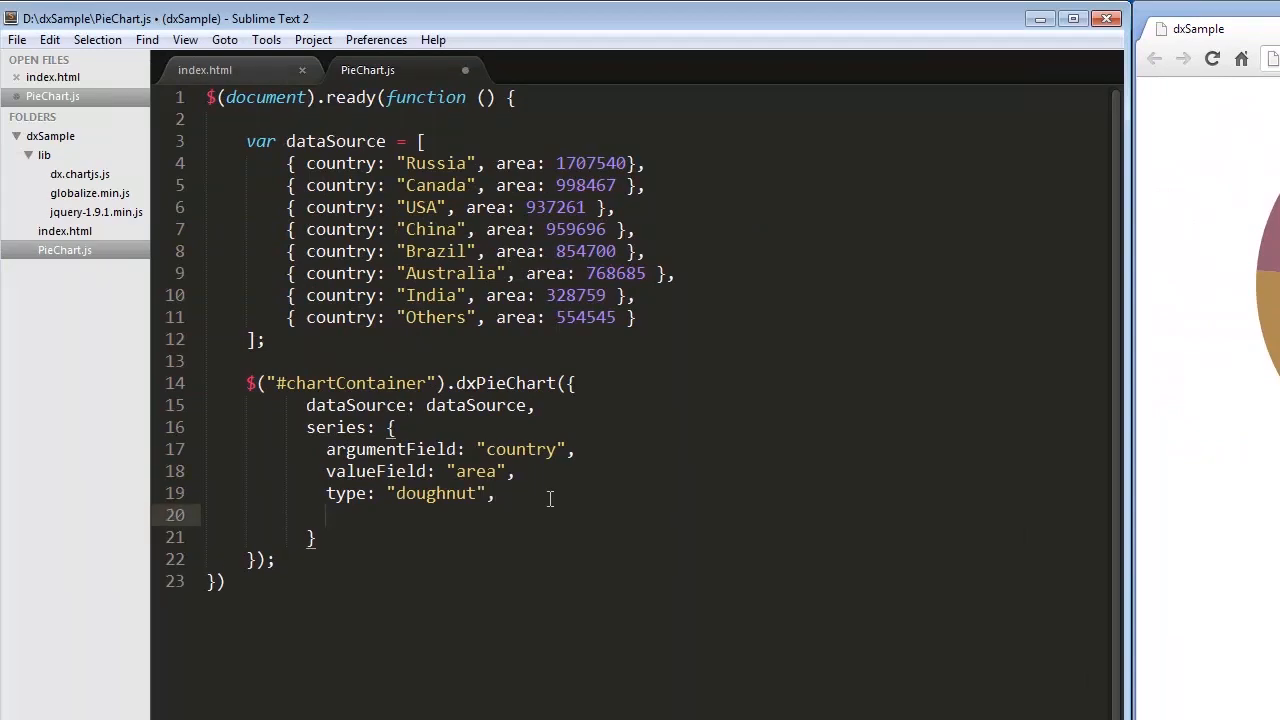
text(innerRadi)
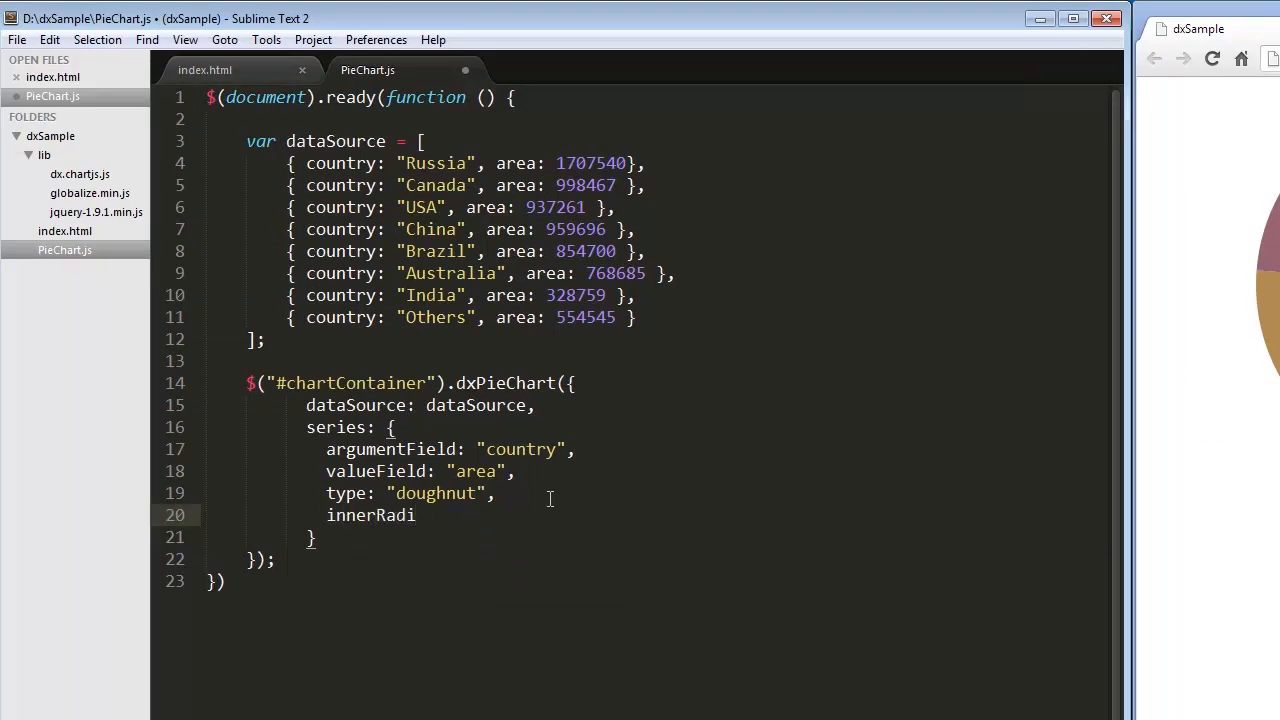
text(us: 0.3)
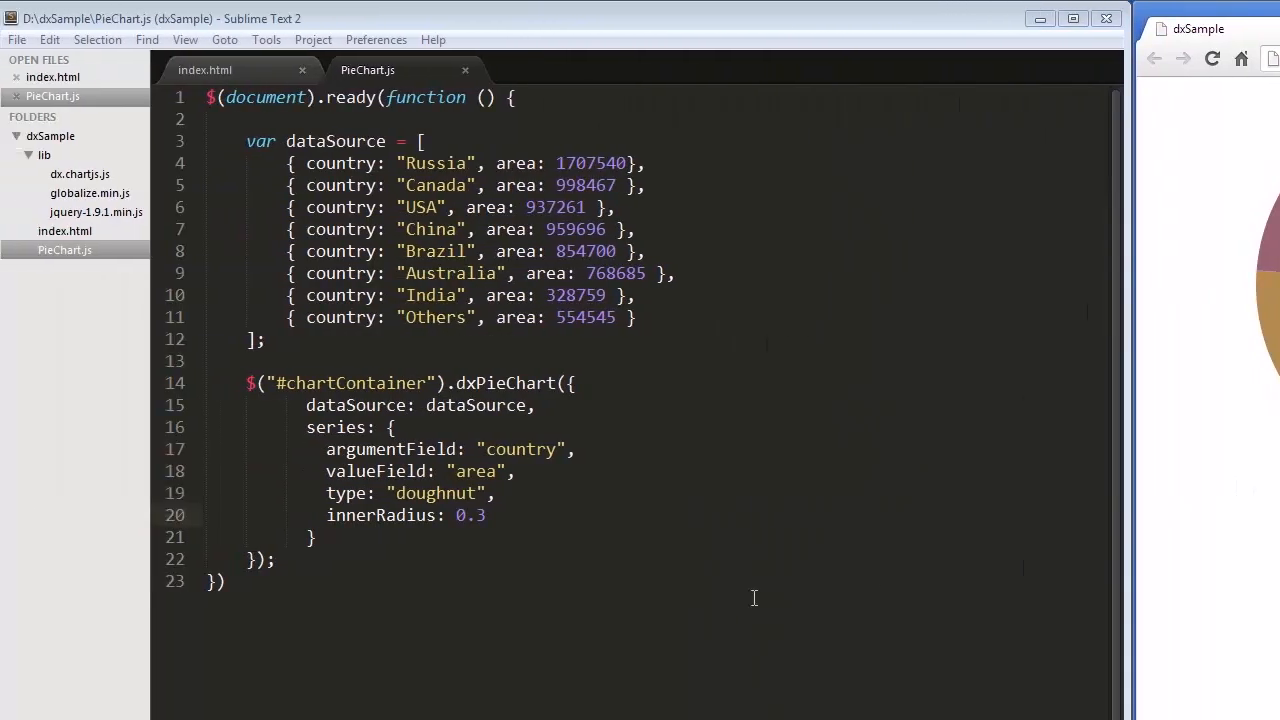
Add a series label with visible: true, a visible connector and format "largeNumber"
text(,)
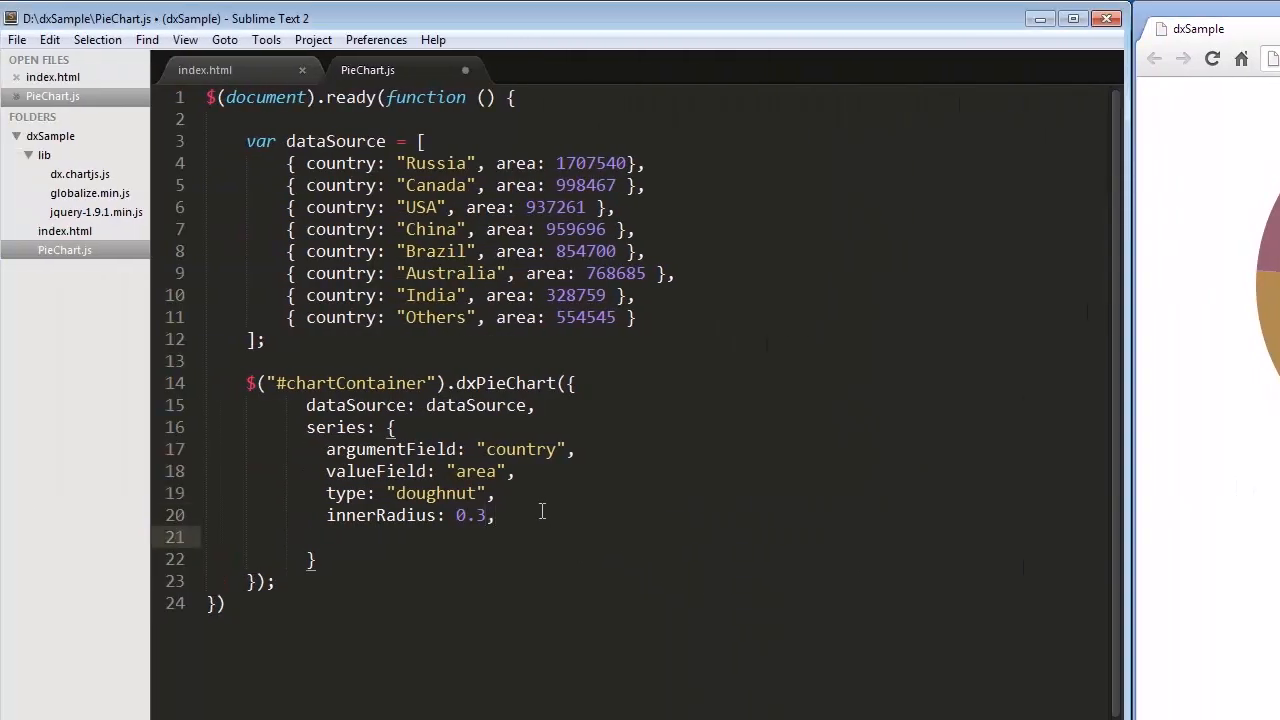
text(label: {)
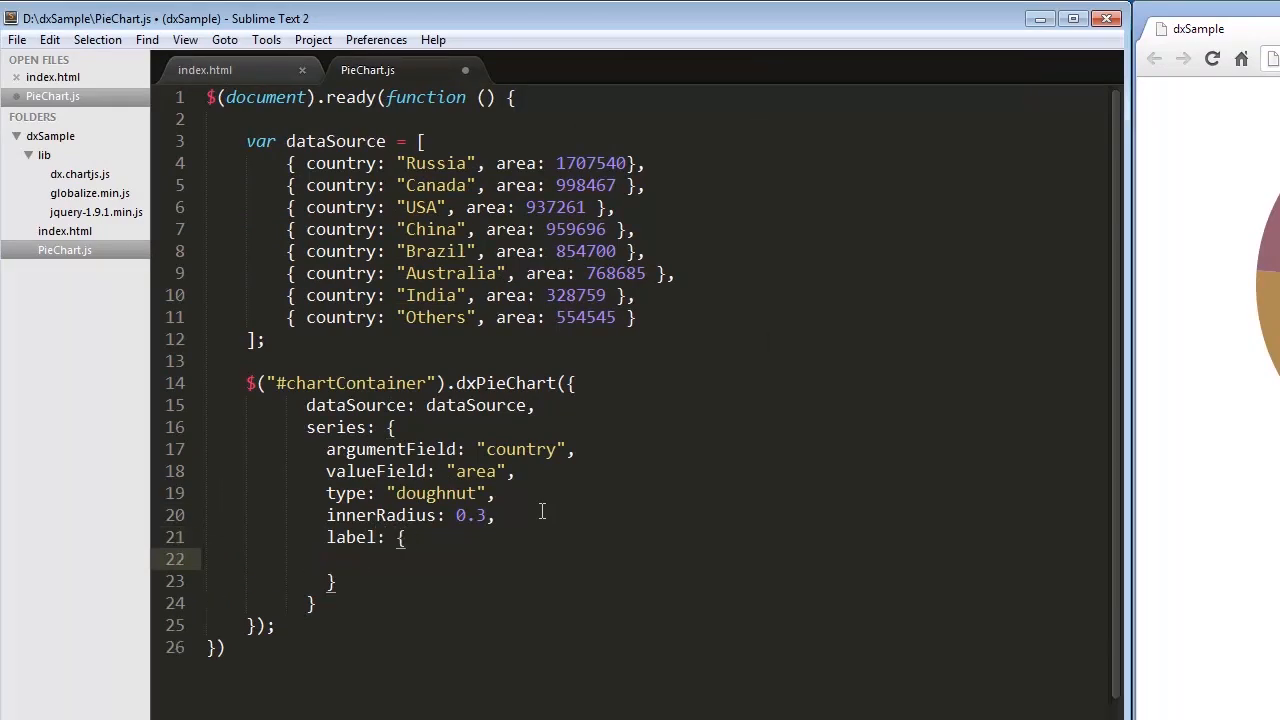
text(visible: true,)
text(connector: {visible: true},)
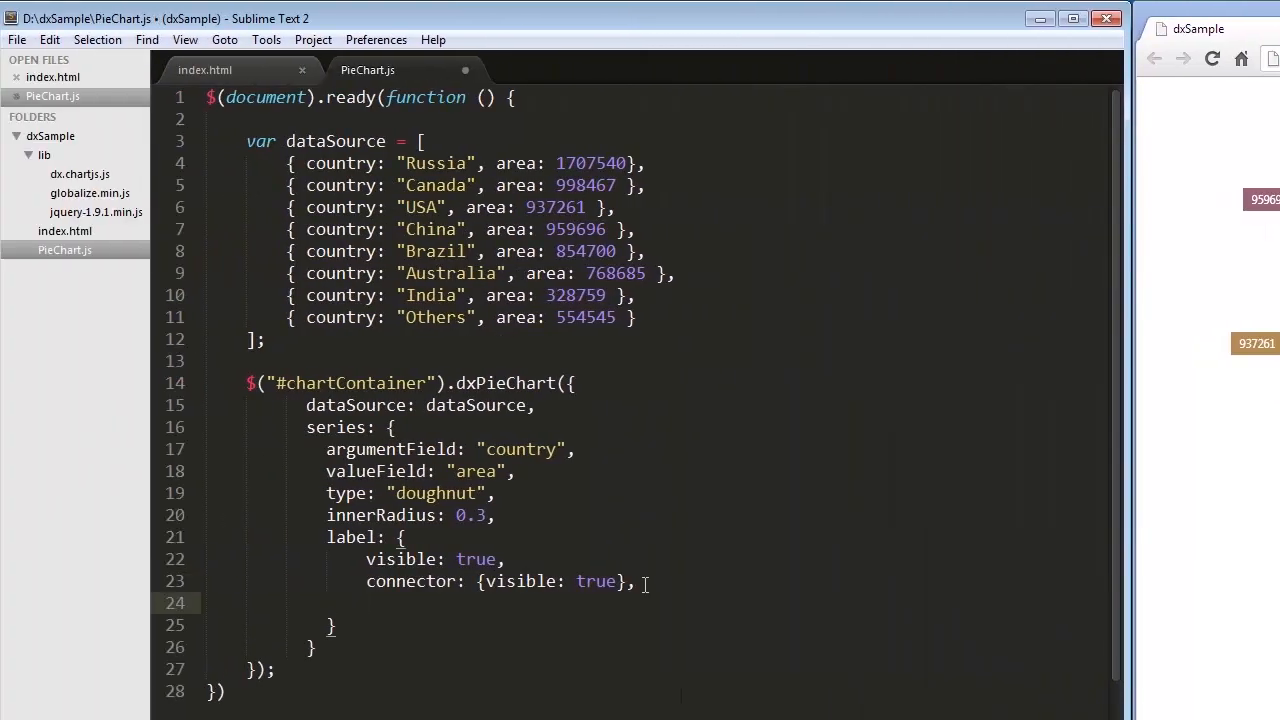
text(format: "")
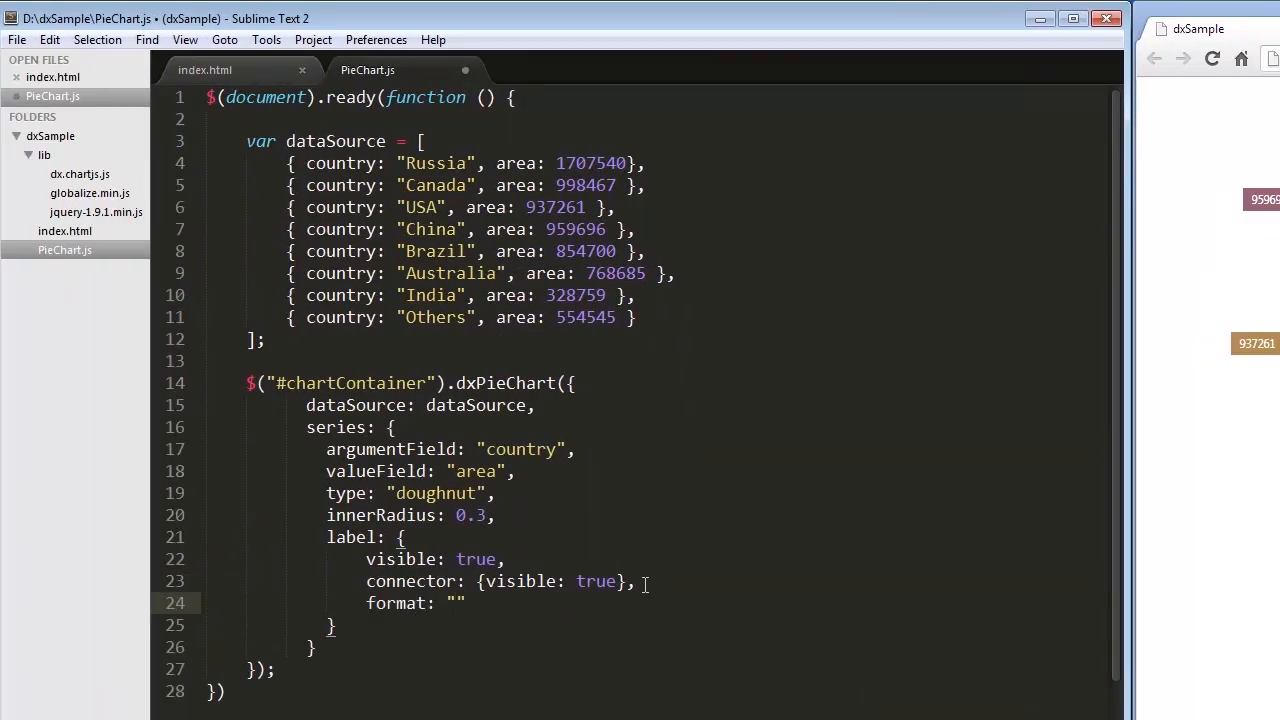
text(largeNumber)
text(customizeText: function ()
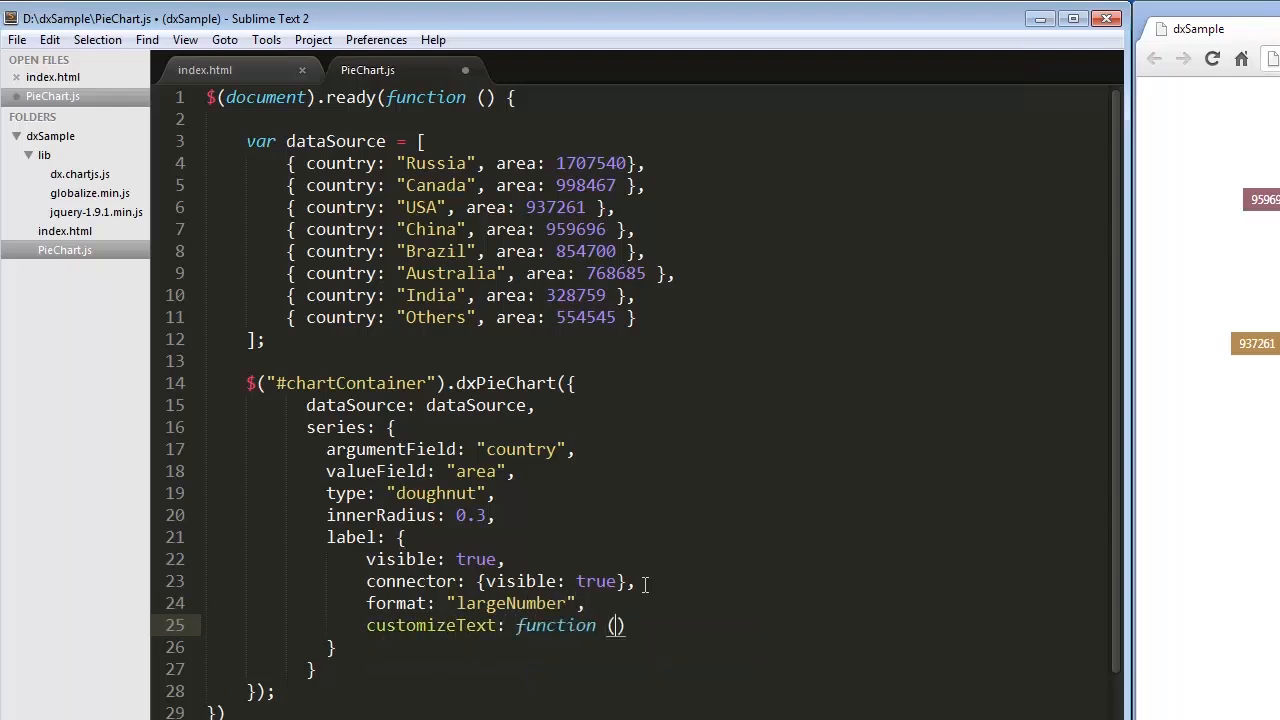
Add a customizeText function returning point.valueText + "km&sup2;" for the labels
text(point) {)
text(return point.valueText +)
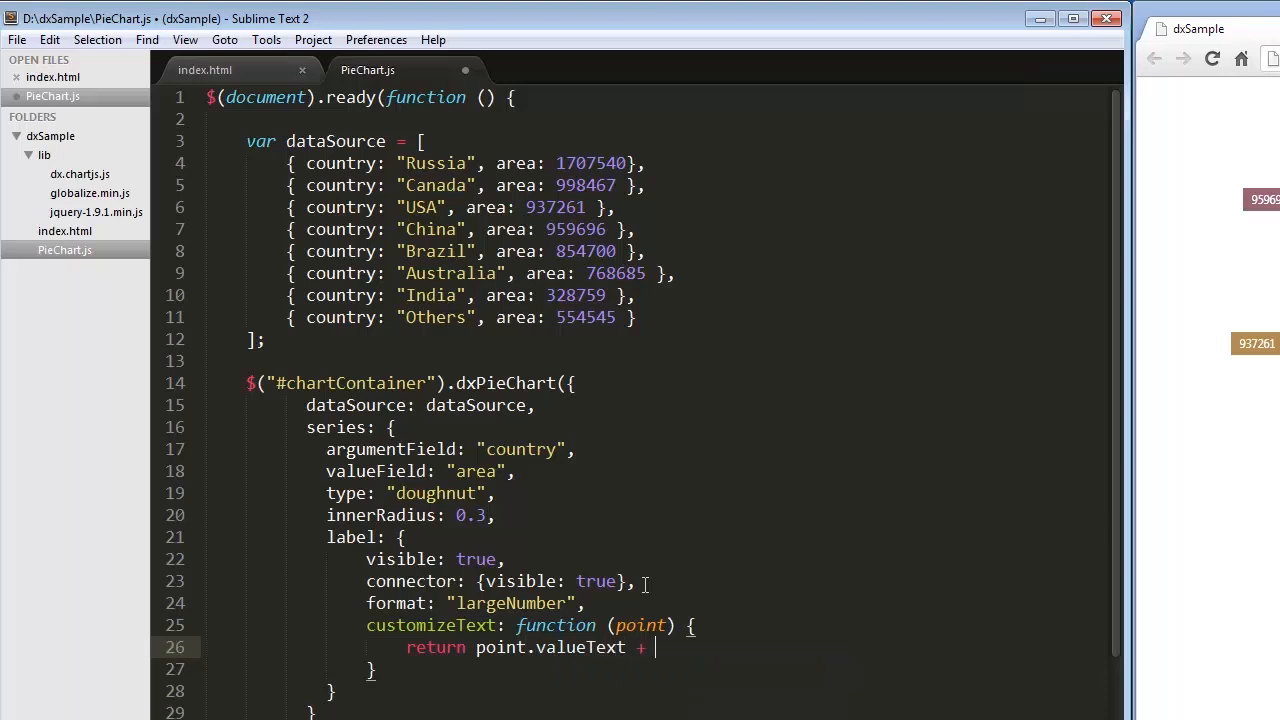
text("km&sup")
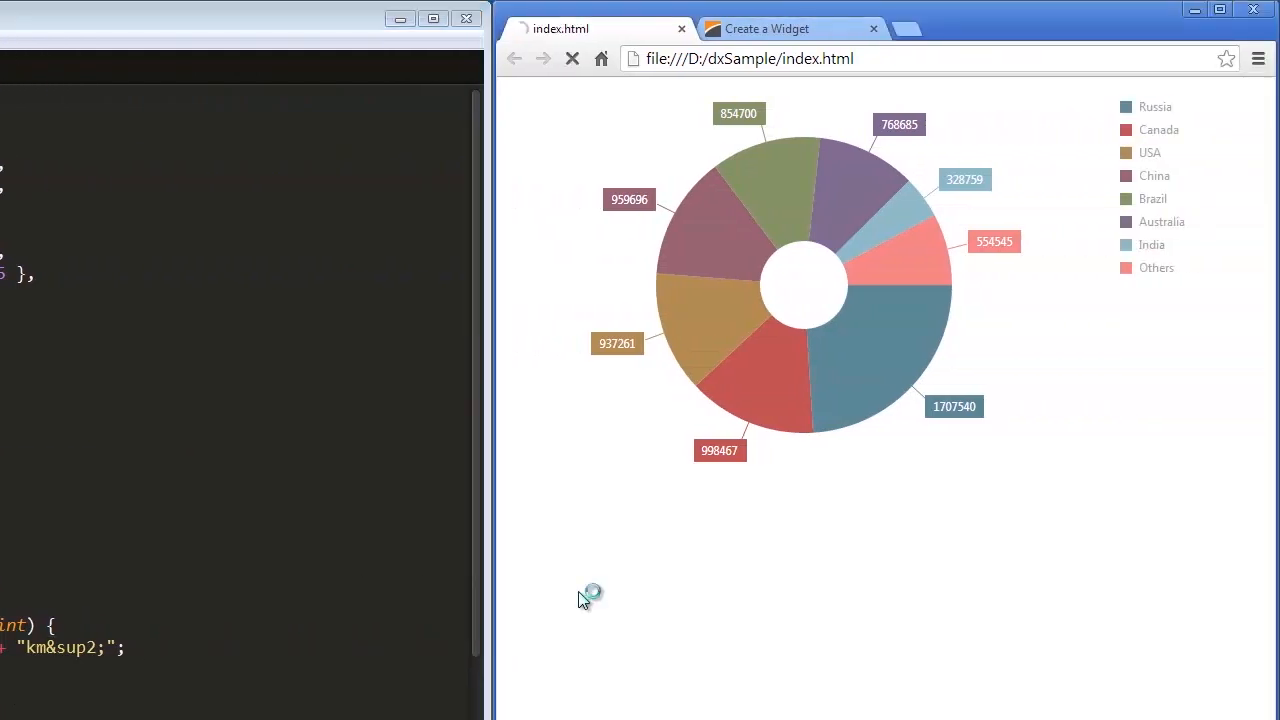
click(572, 58)
text(tool)
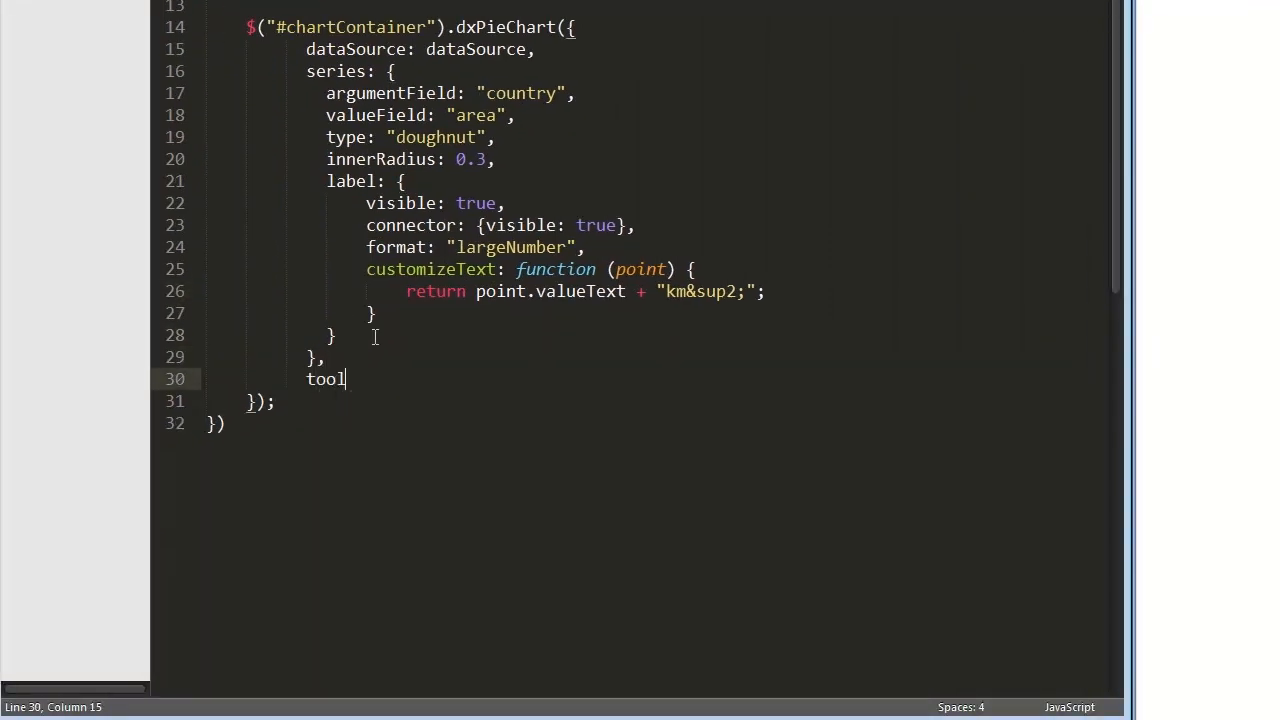
Add tooltip: { enabled: true, customizeText: function () { return this.percent; } }
text(tip: {)
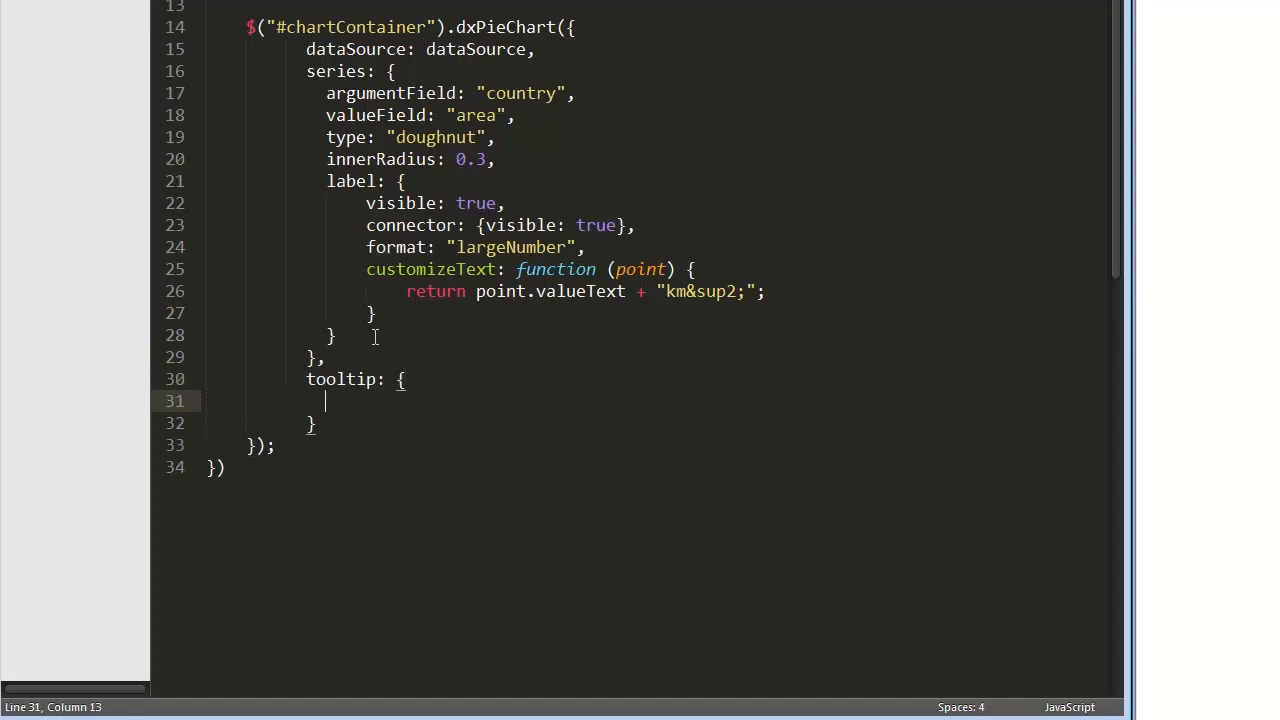
text(enabled: true)
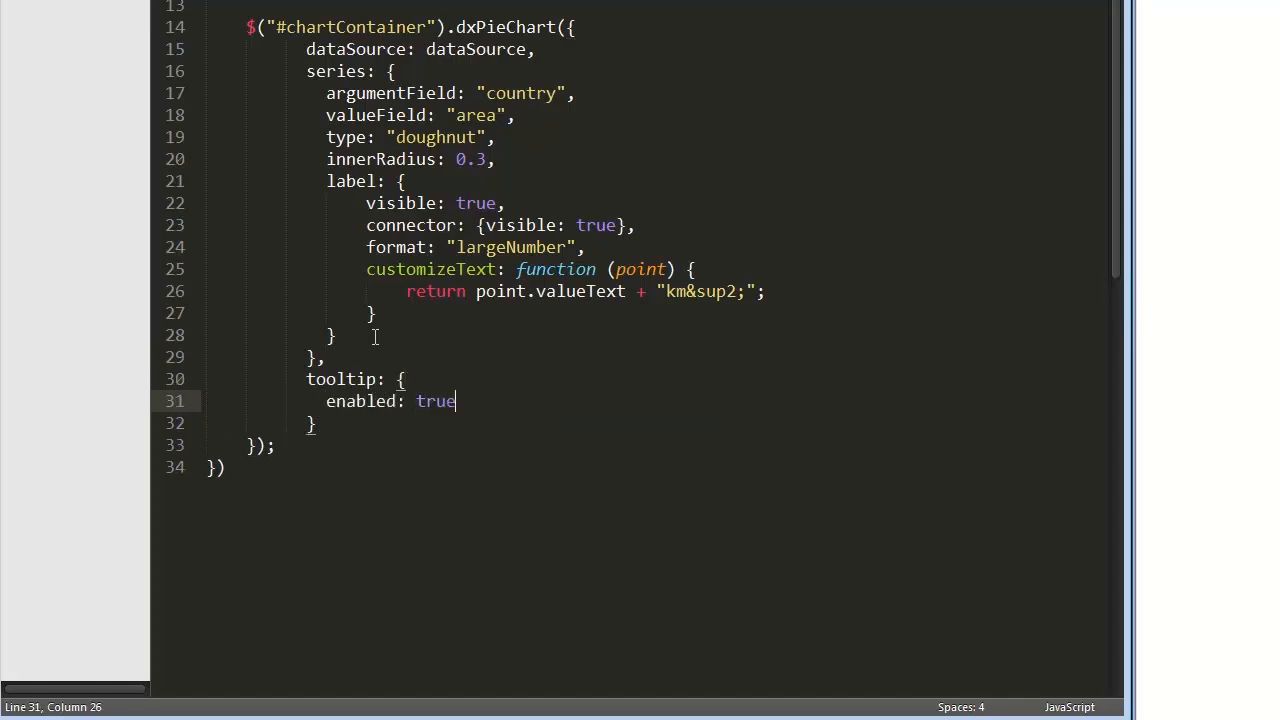
text(,)
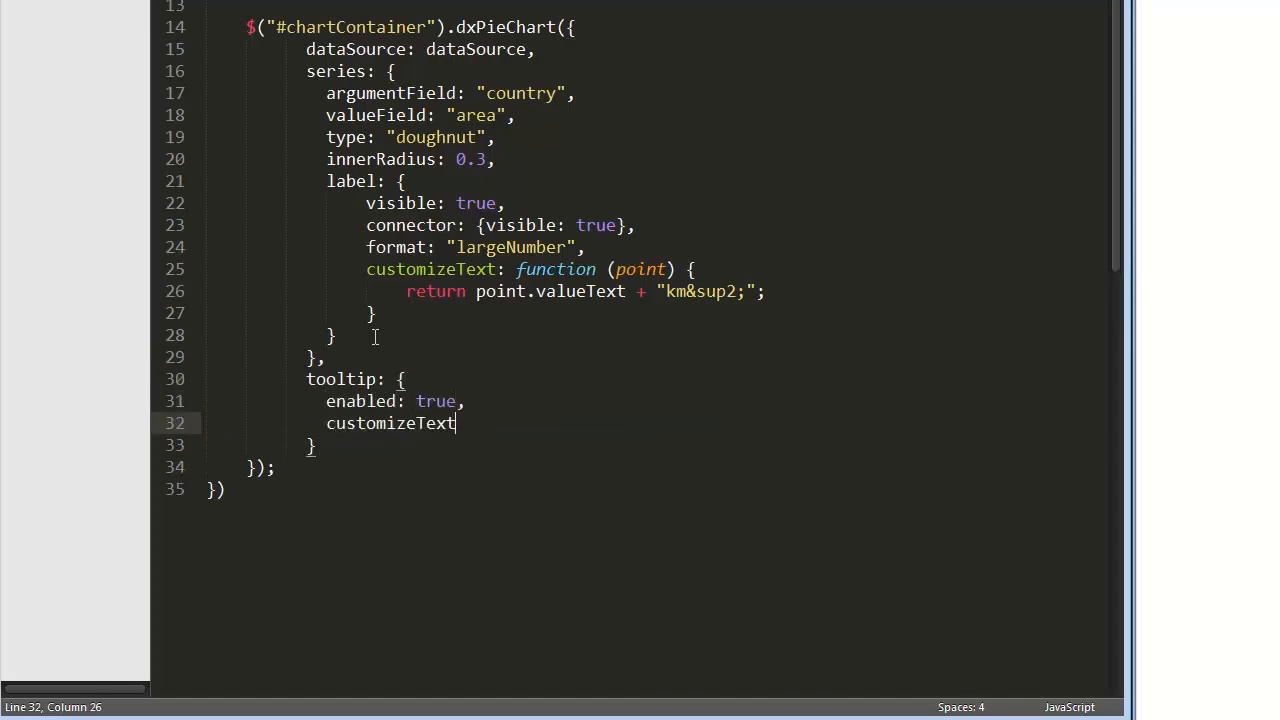
text(: function)
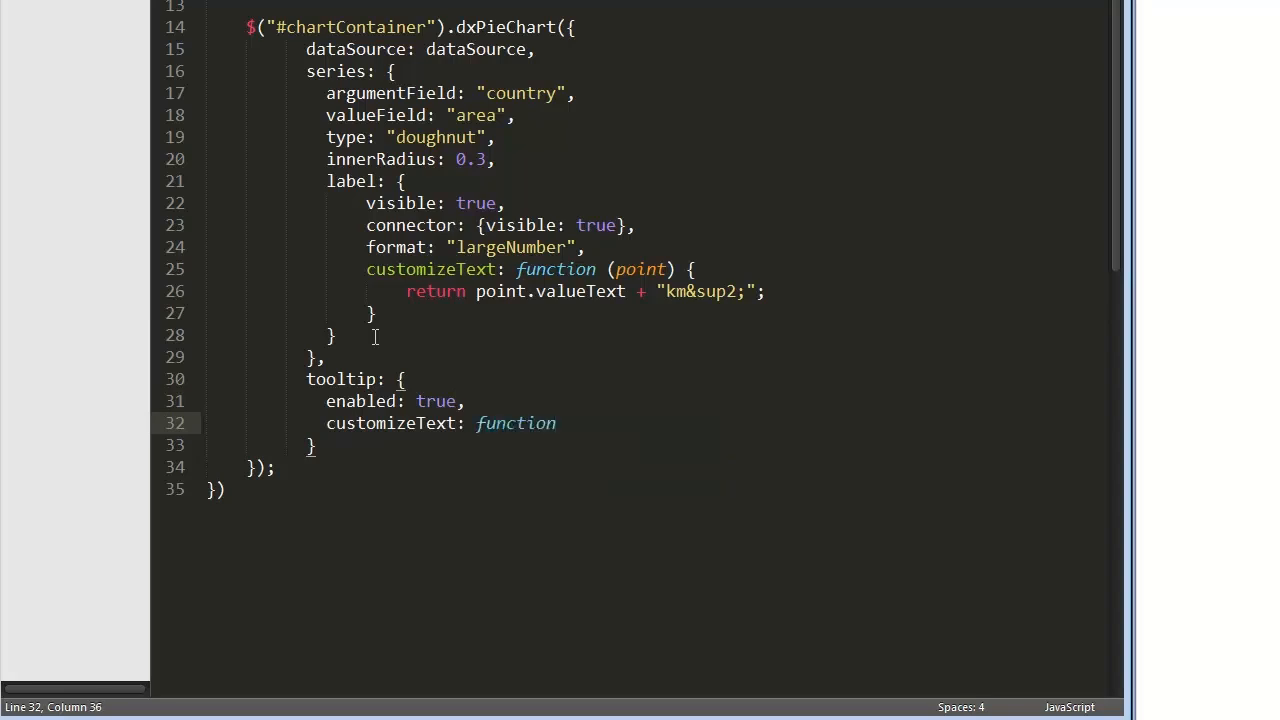
text(() {)
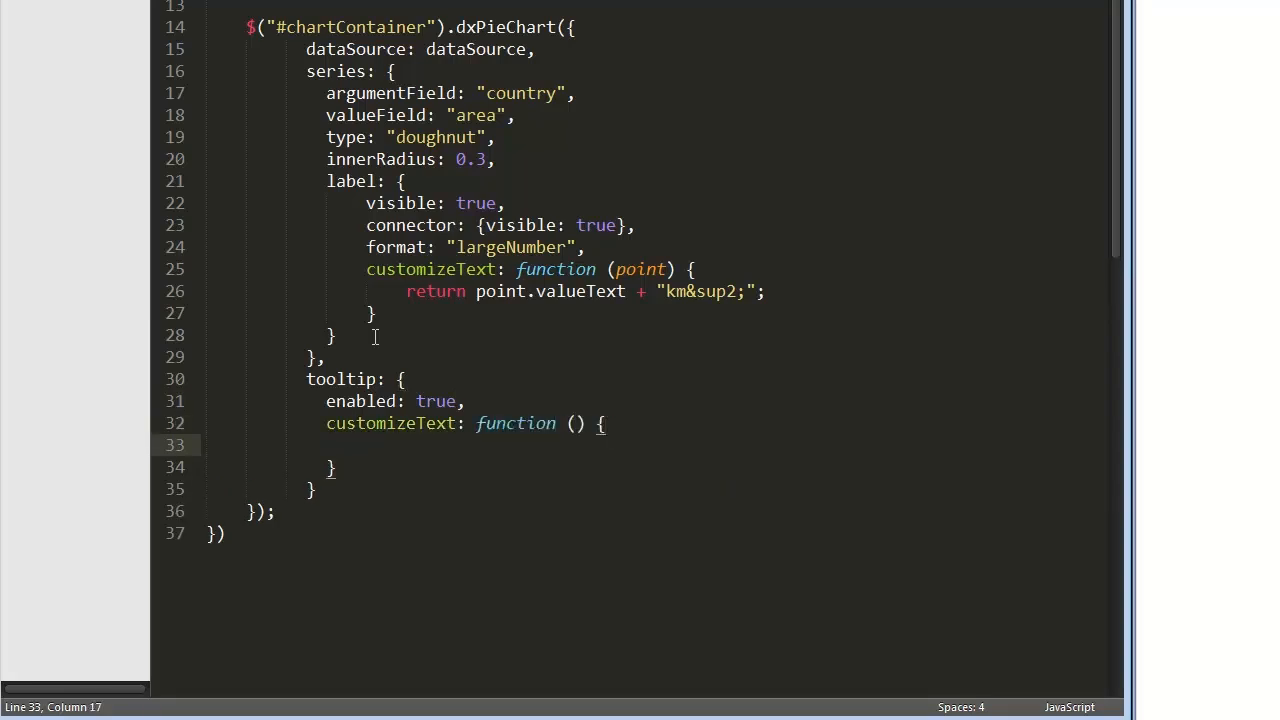
text(return this)
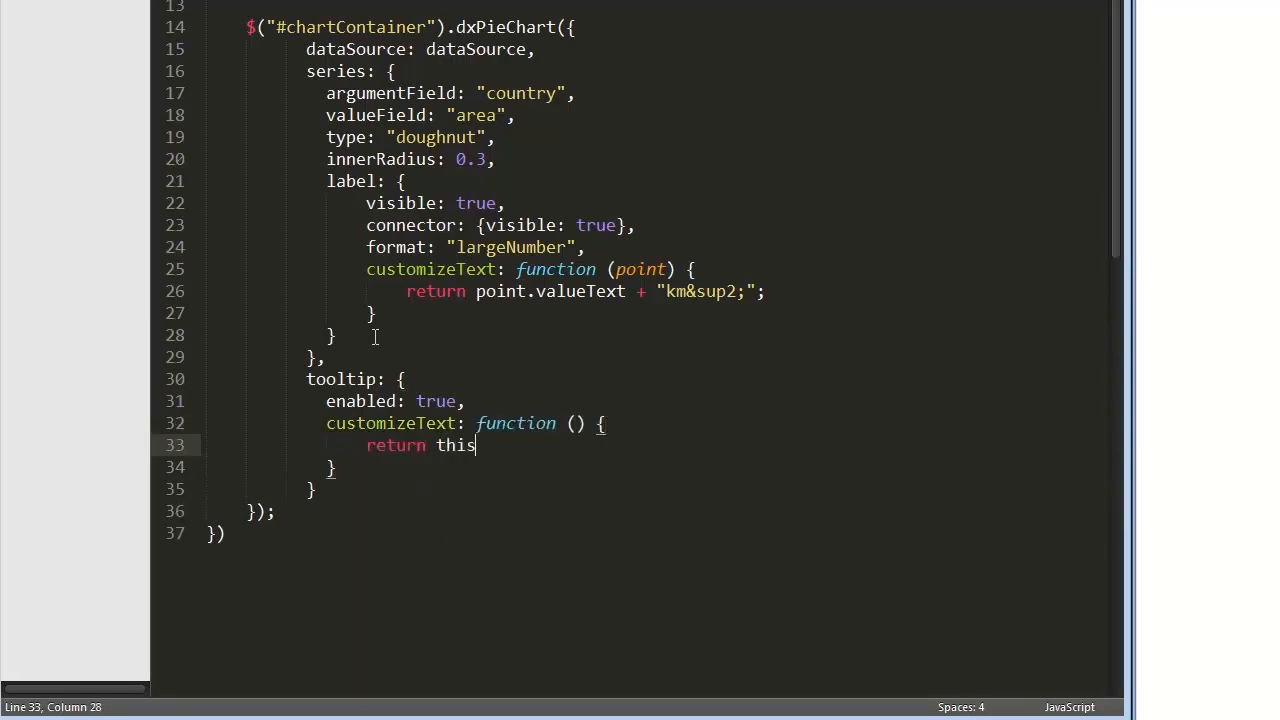
text(.percent)
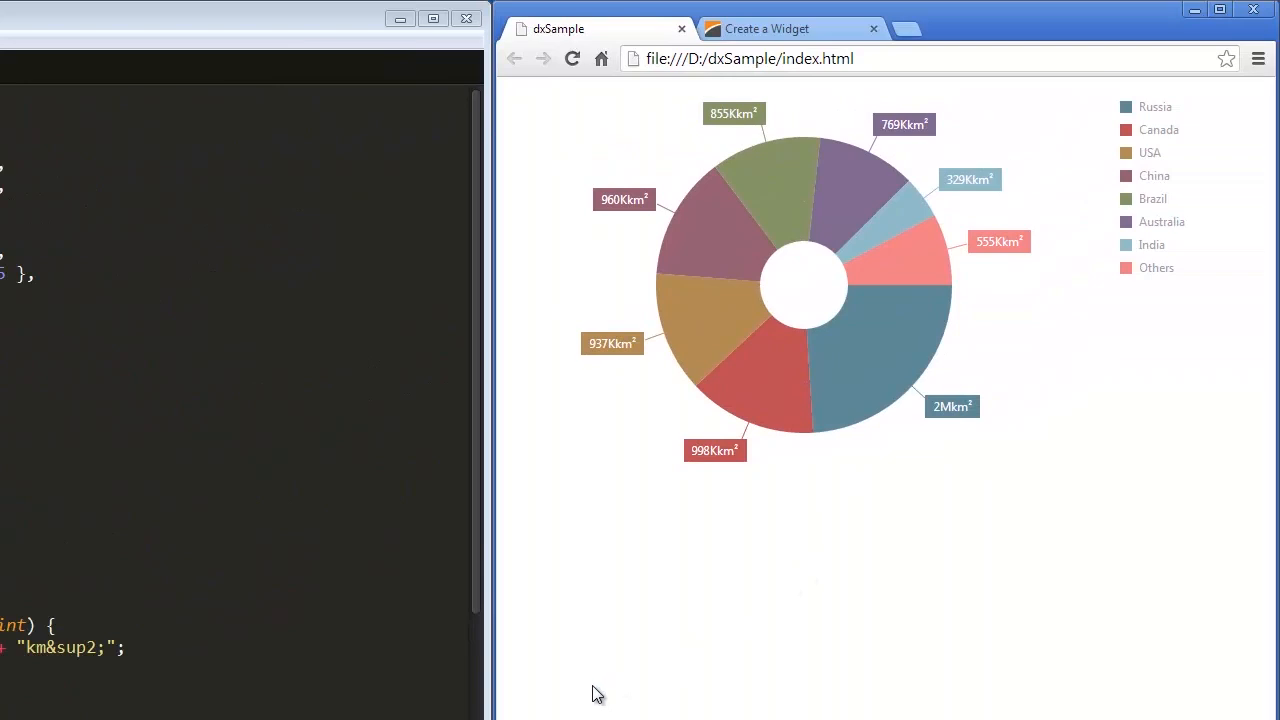
mouse_move(790, 220)
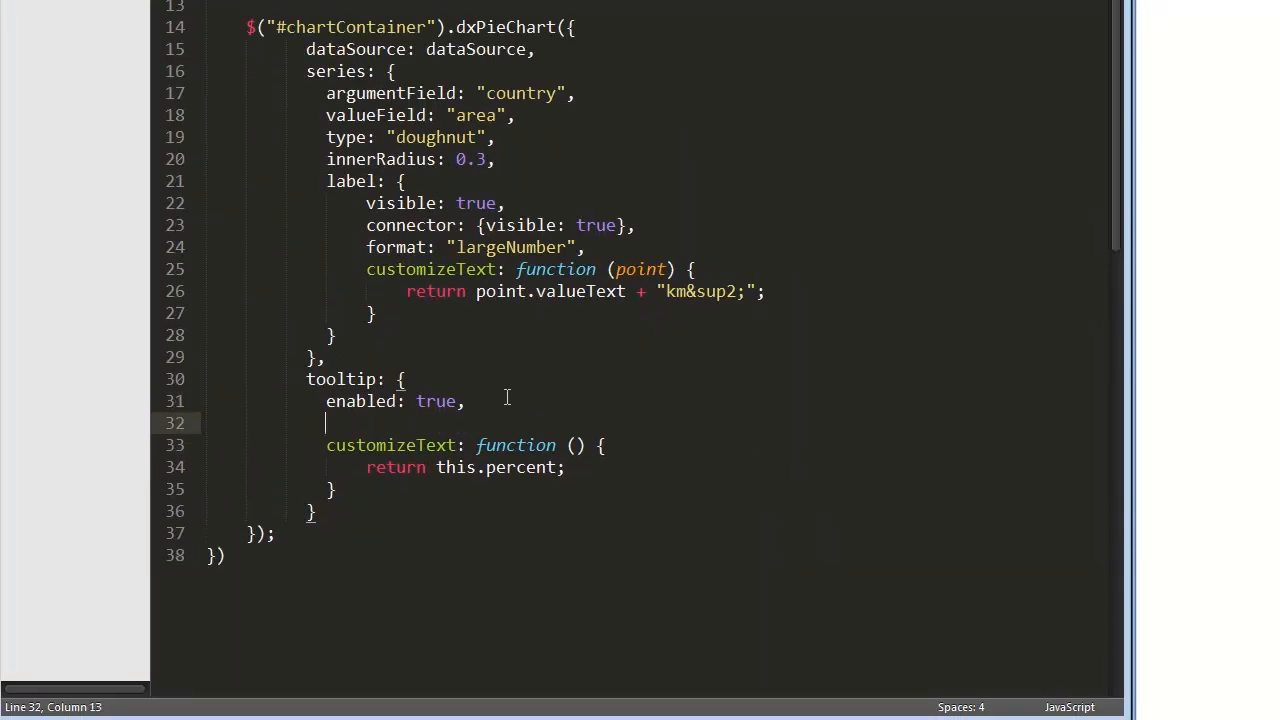
Add percentPrecision: 1 to the tooltip and return this.percentText instead
text(percentPre)
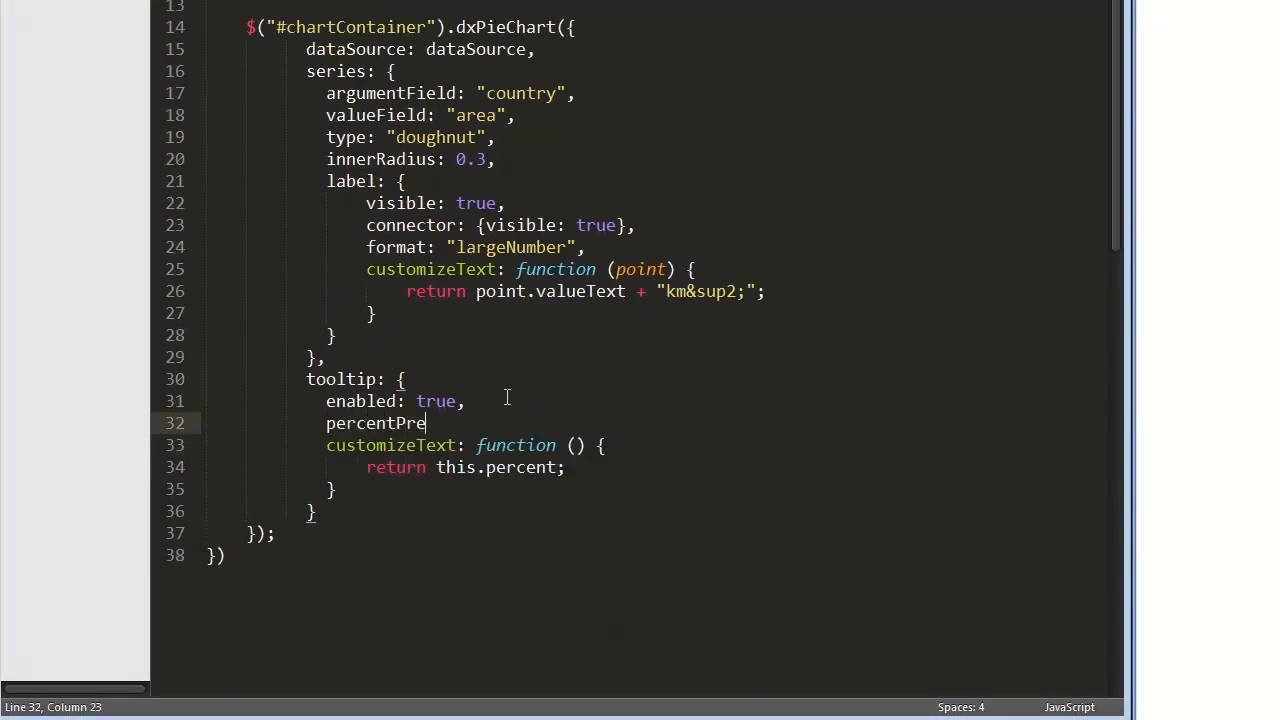
text(ci)
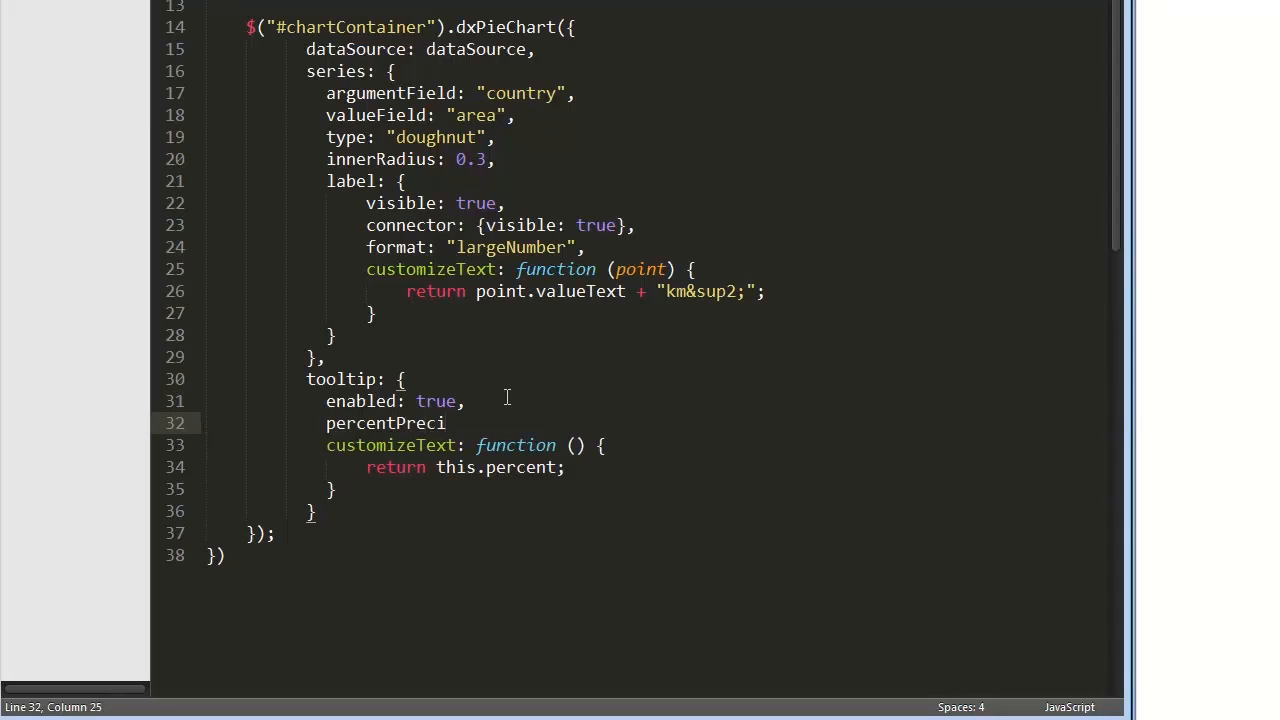
text(sion)
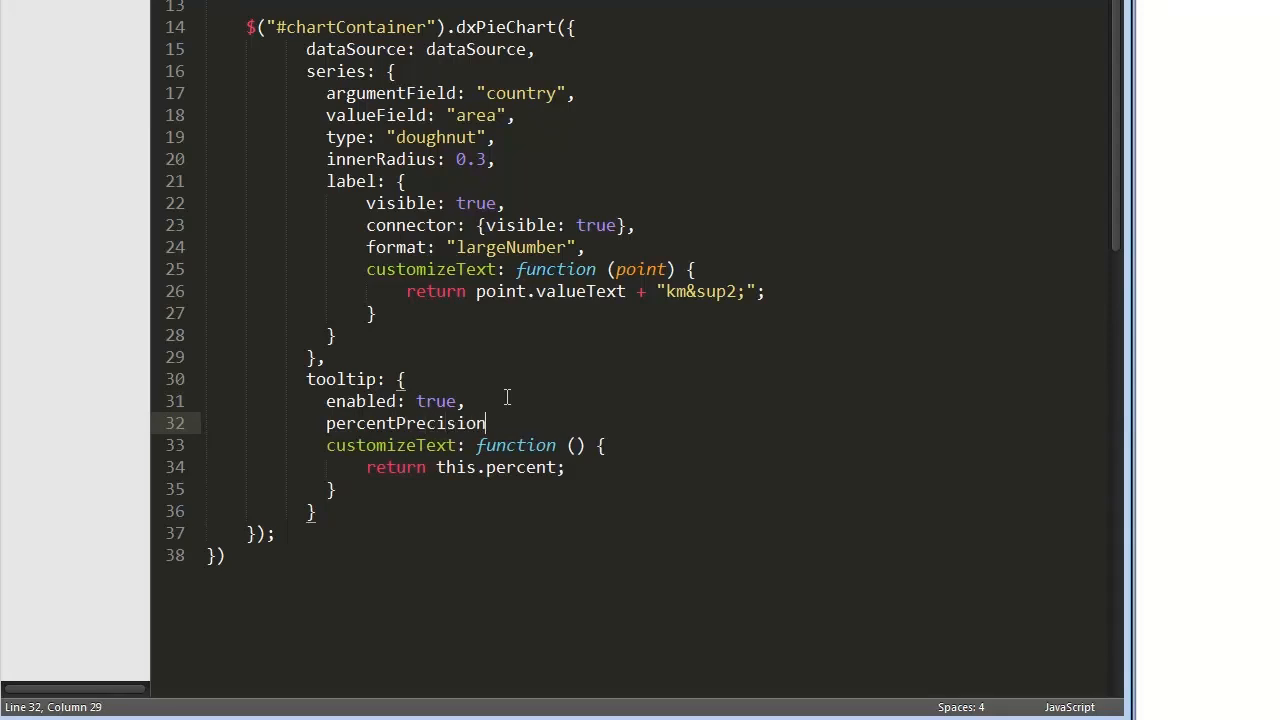
text(:)
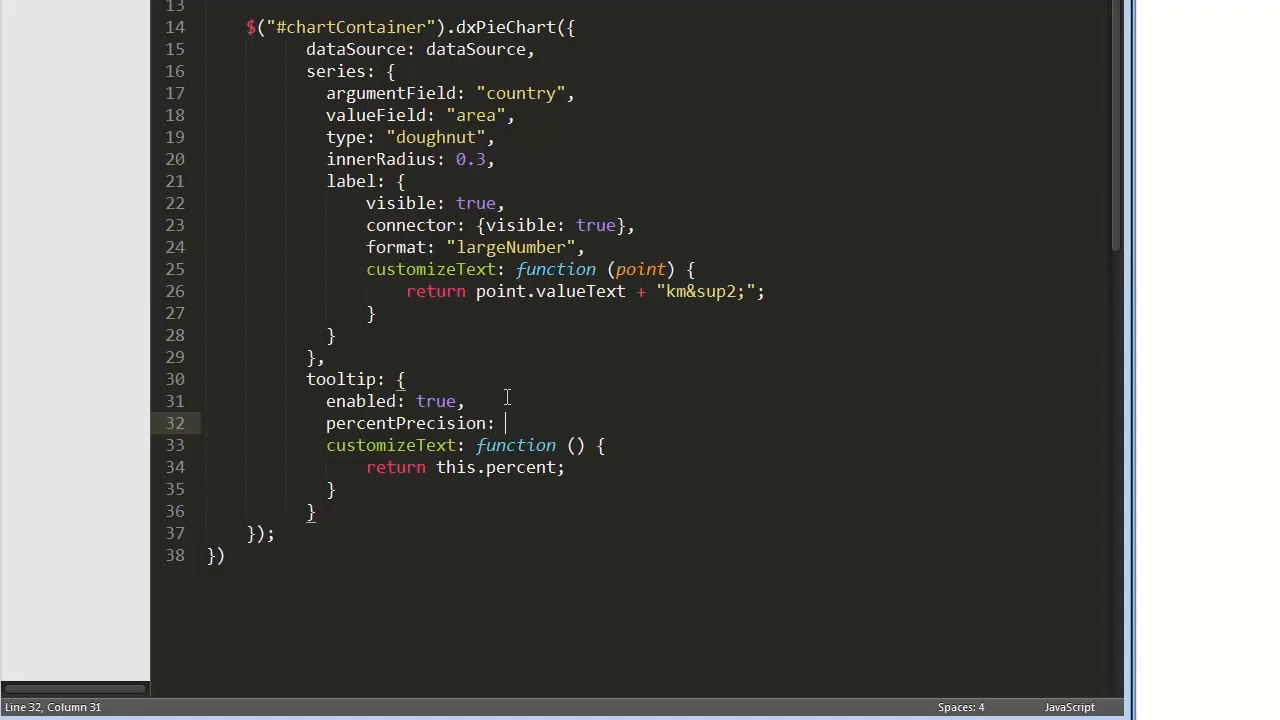
text(1,)
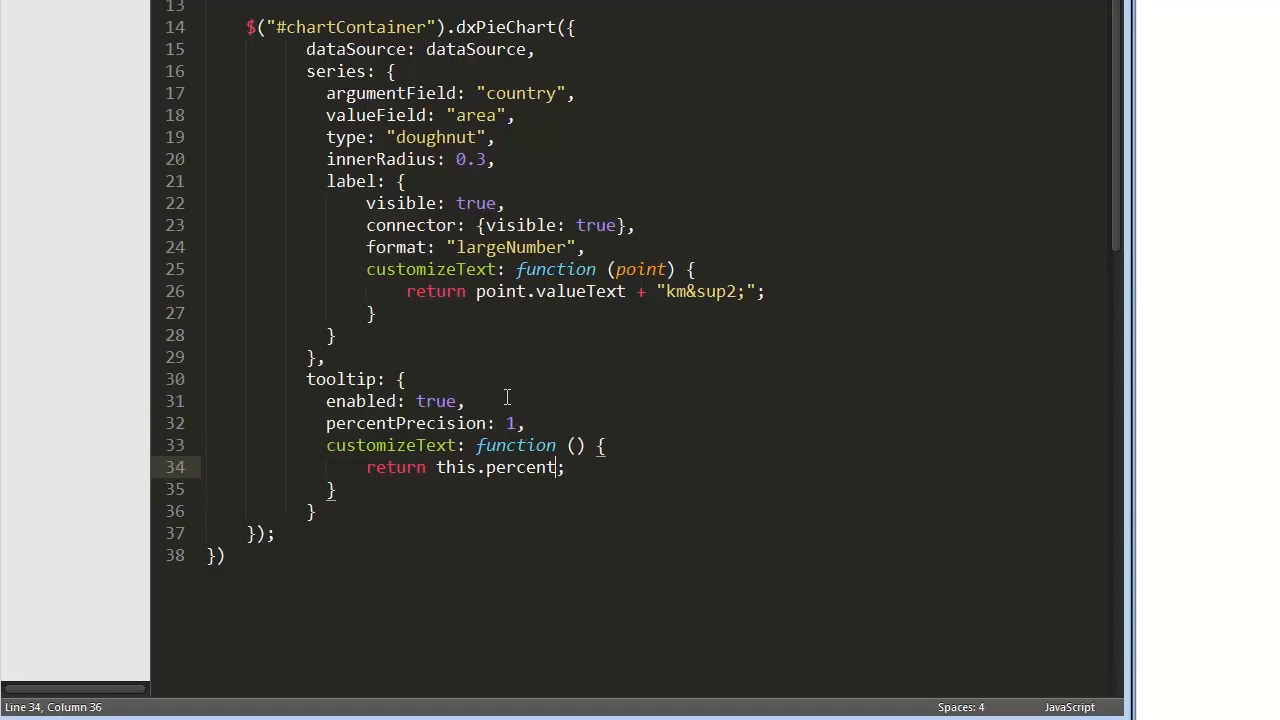
text(Text)
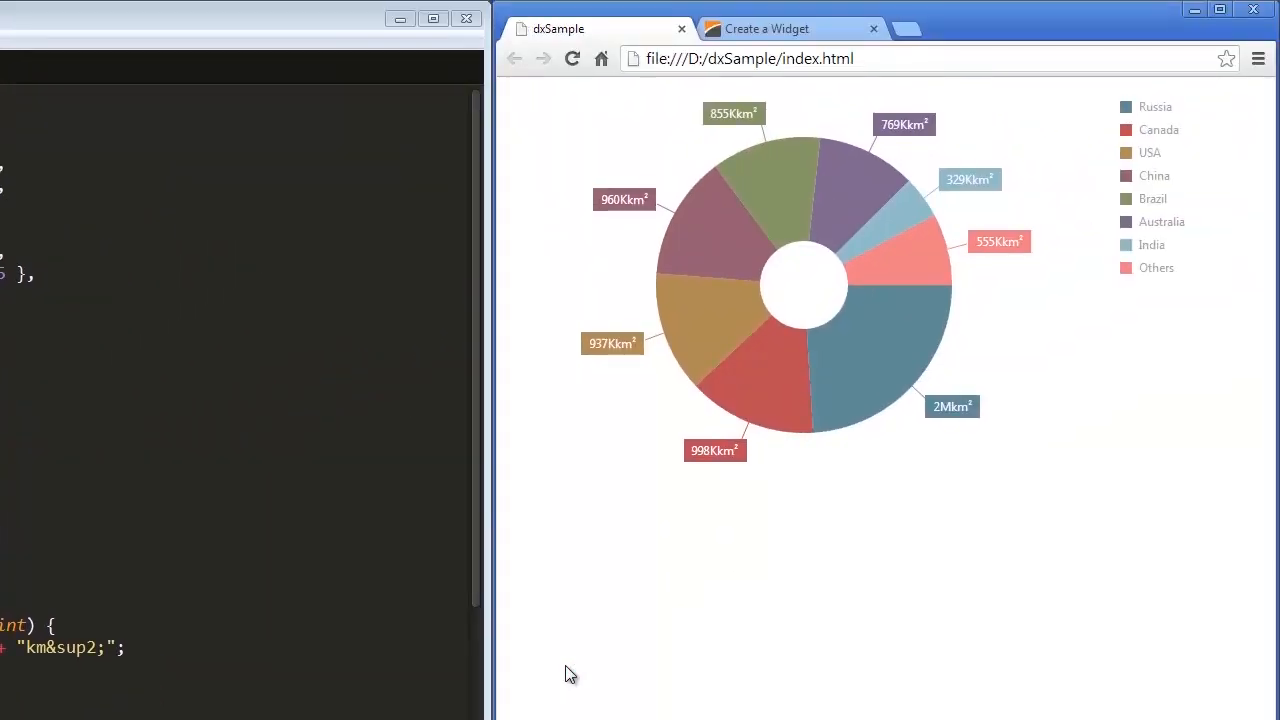
mouse_move(728, 248)
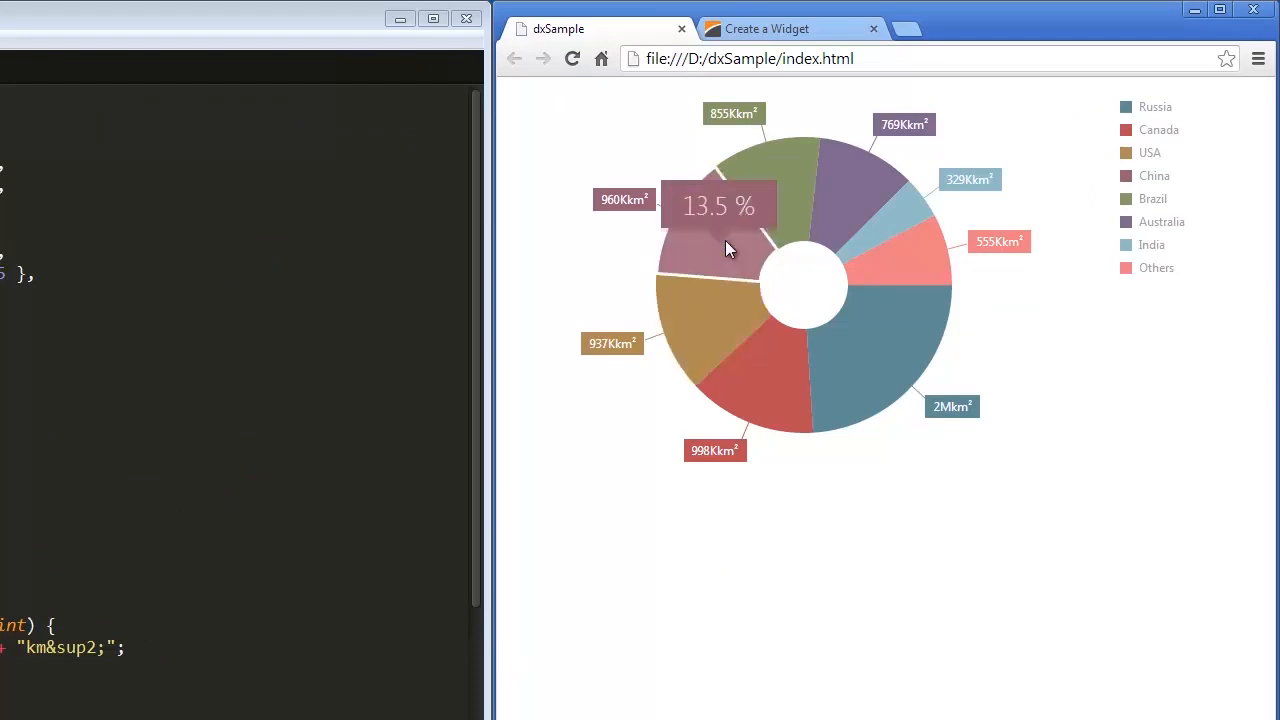
mouse_move(838, 200)
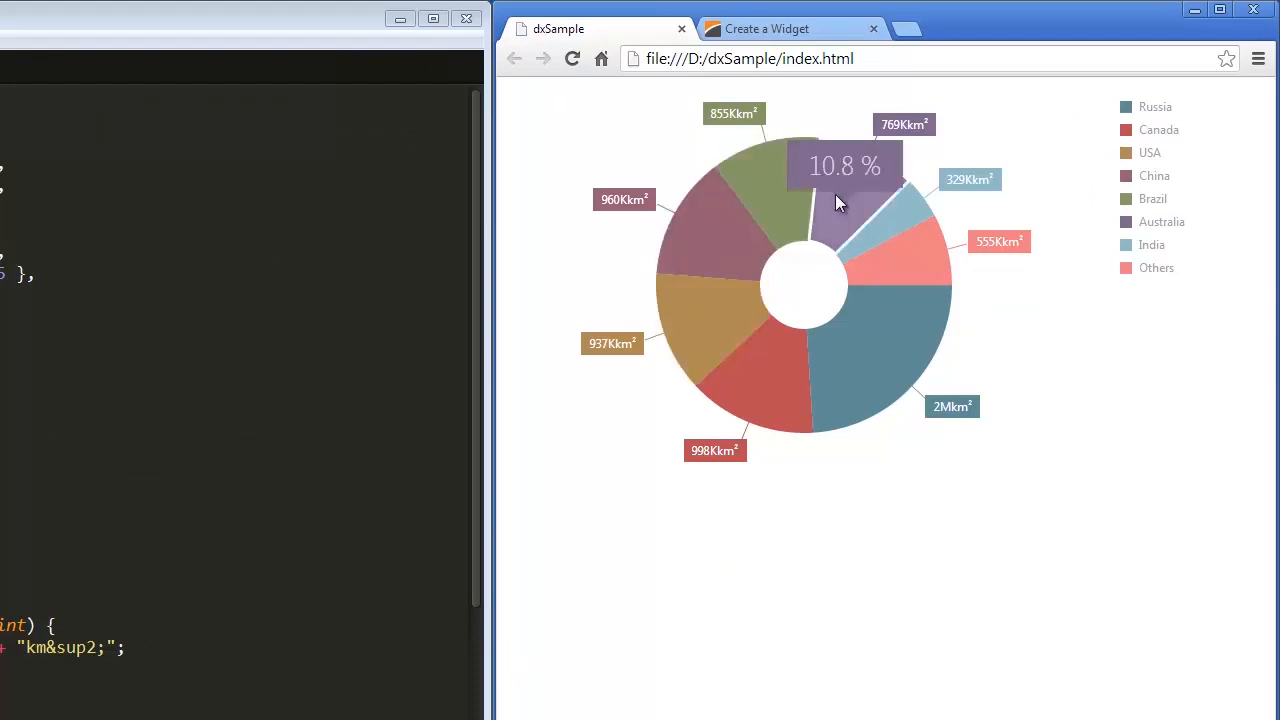
mouse_move(792, 52)
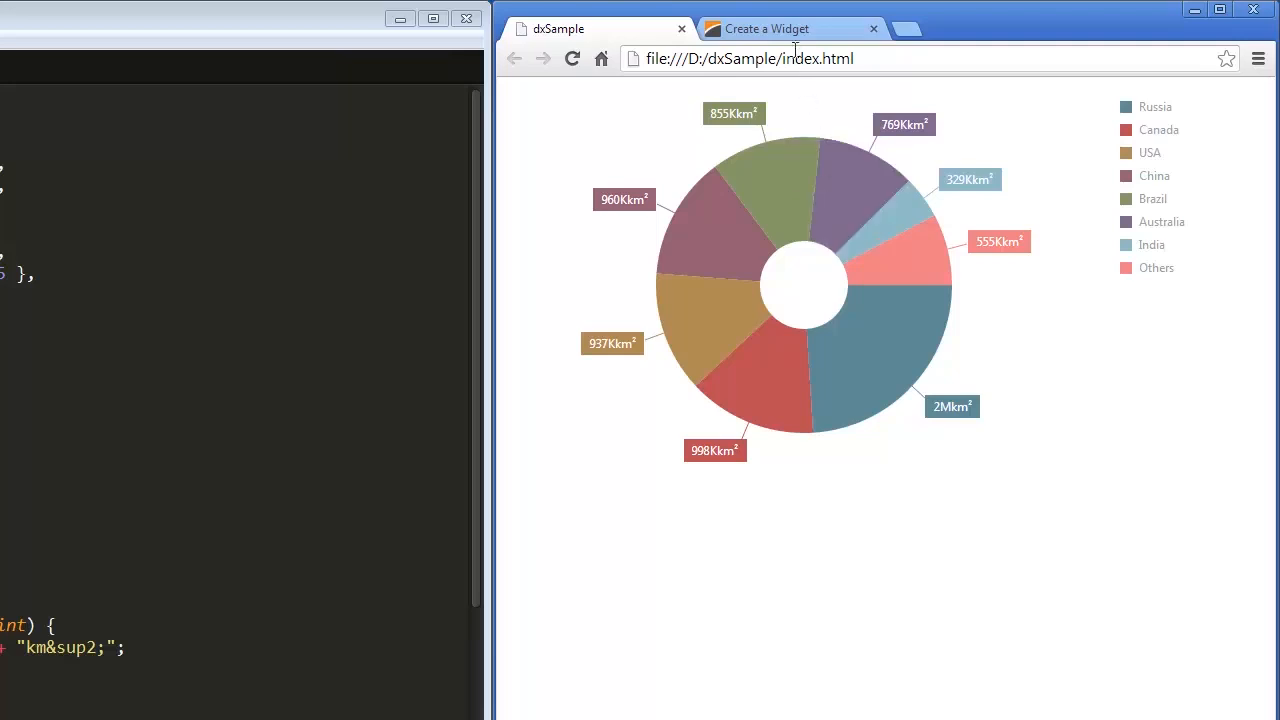
Reload the page in Chrome and hover slices to see 13.5 % style tooltips
click(764, 28)
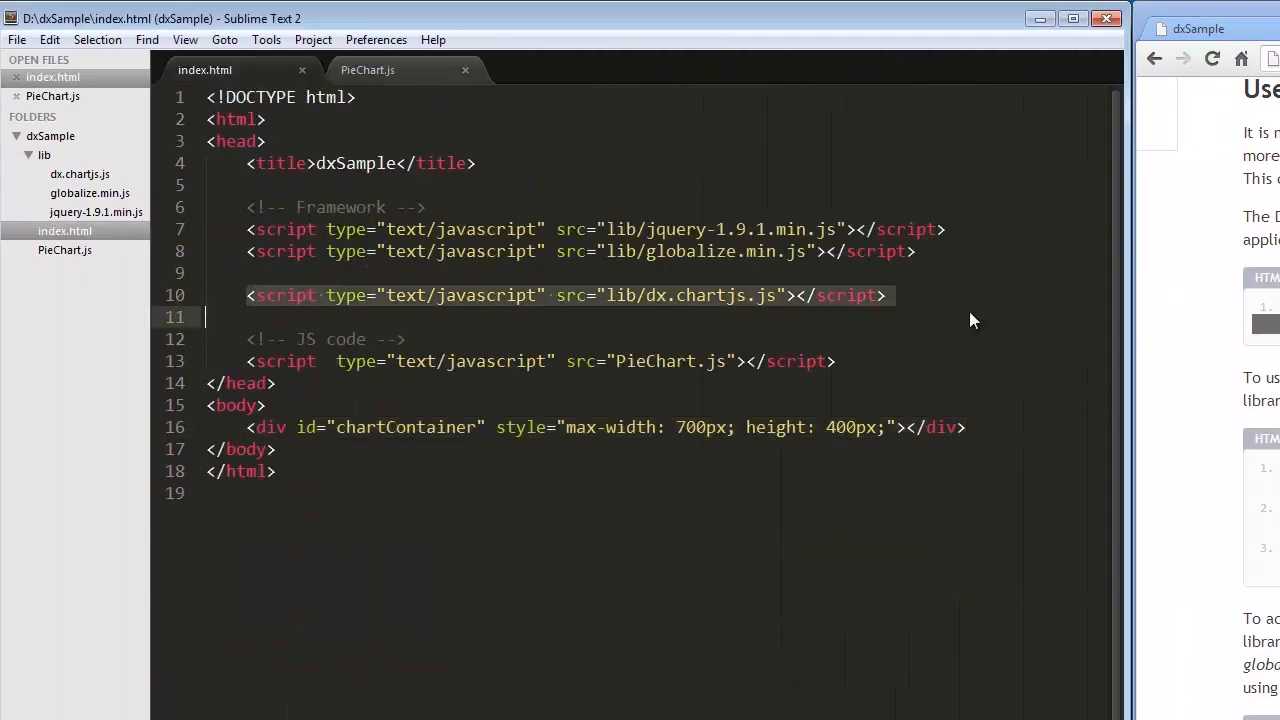
text(http://cdn3.devexpress.com/jslib/13.1.7/js/dx.chartjs.js)
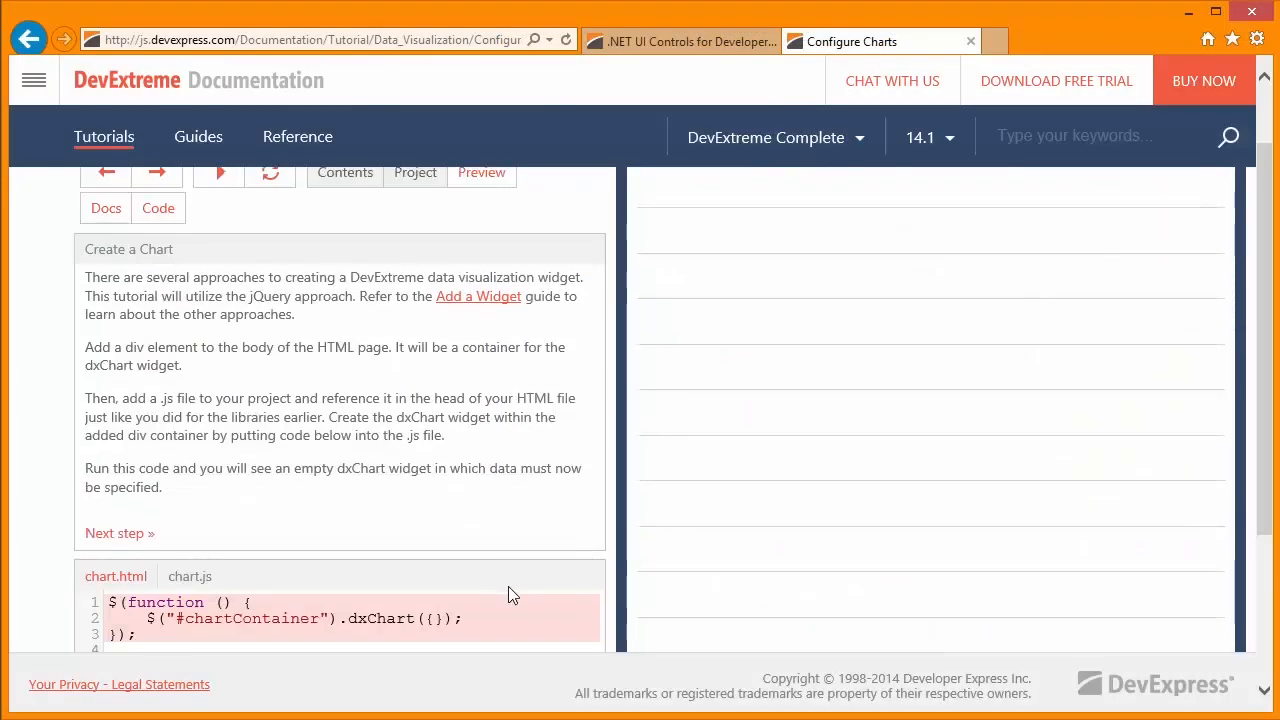
Skim the Configure Charts tutorial, then go to the Reference overview page
scroll(up, 3)
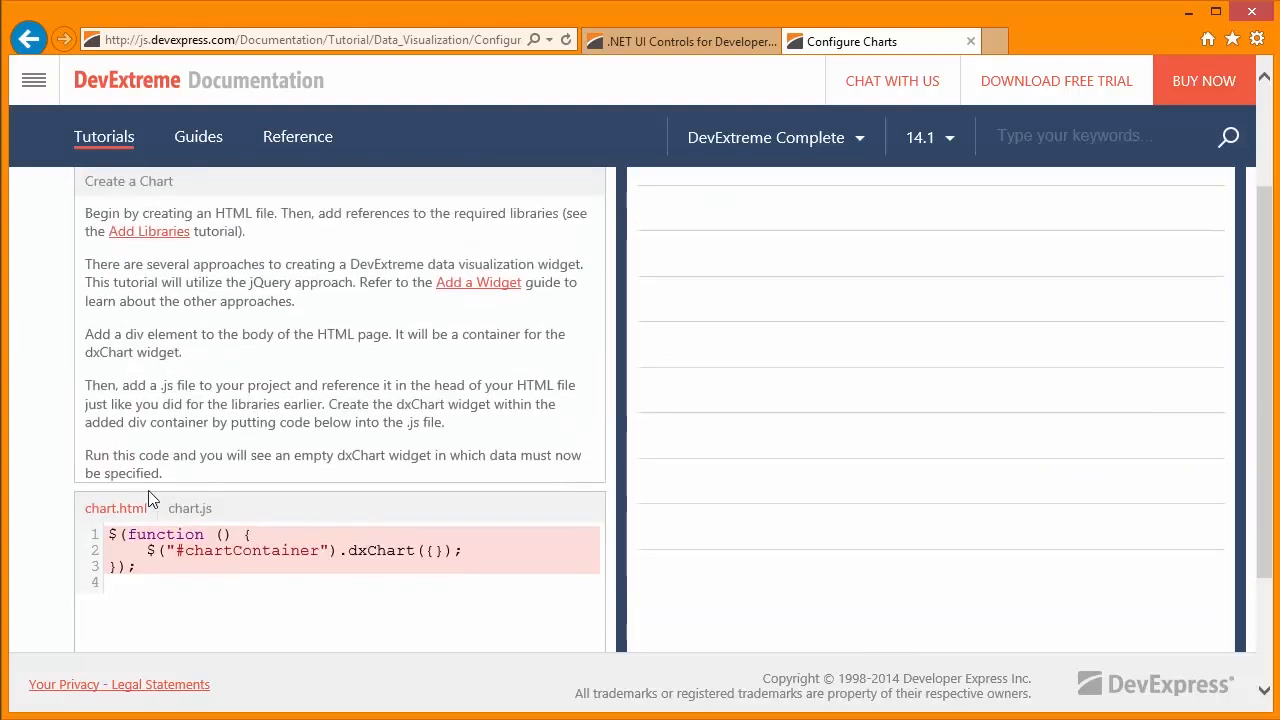
scroll(down, 3)
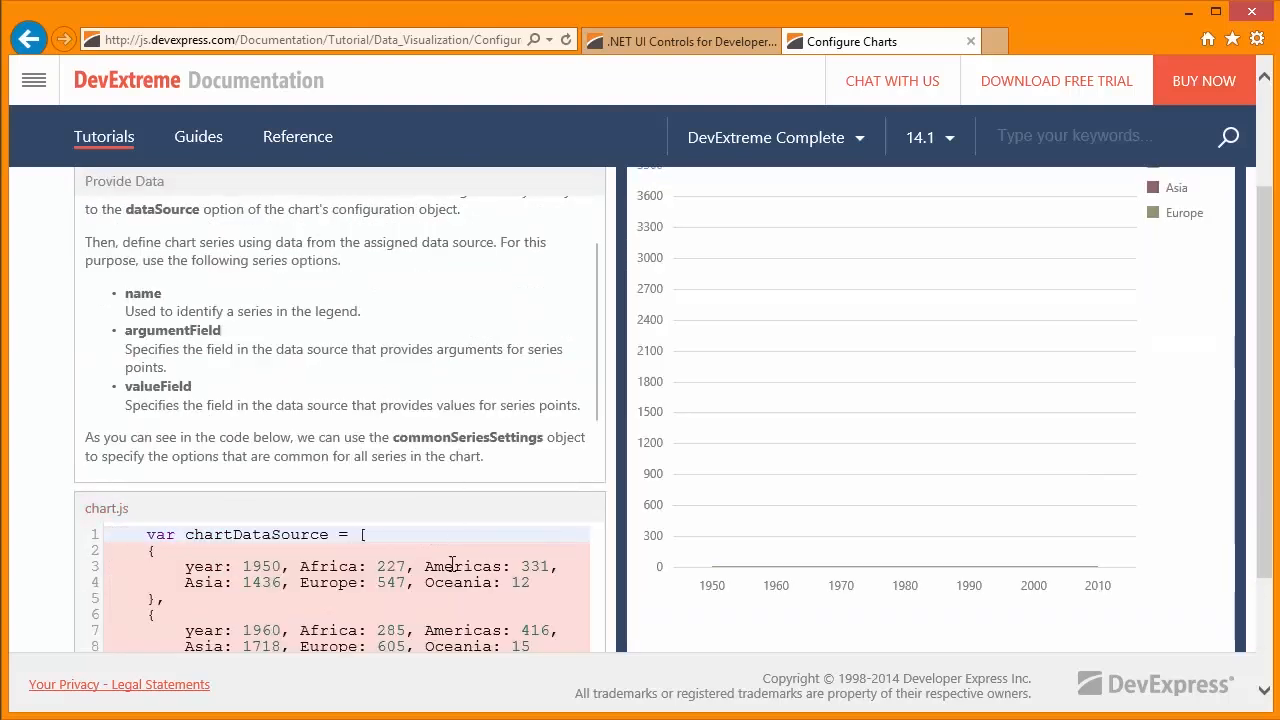
scroll(down, 3)
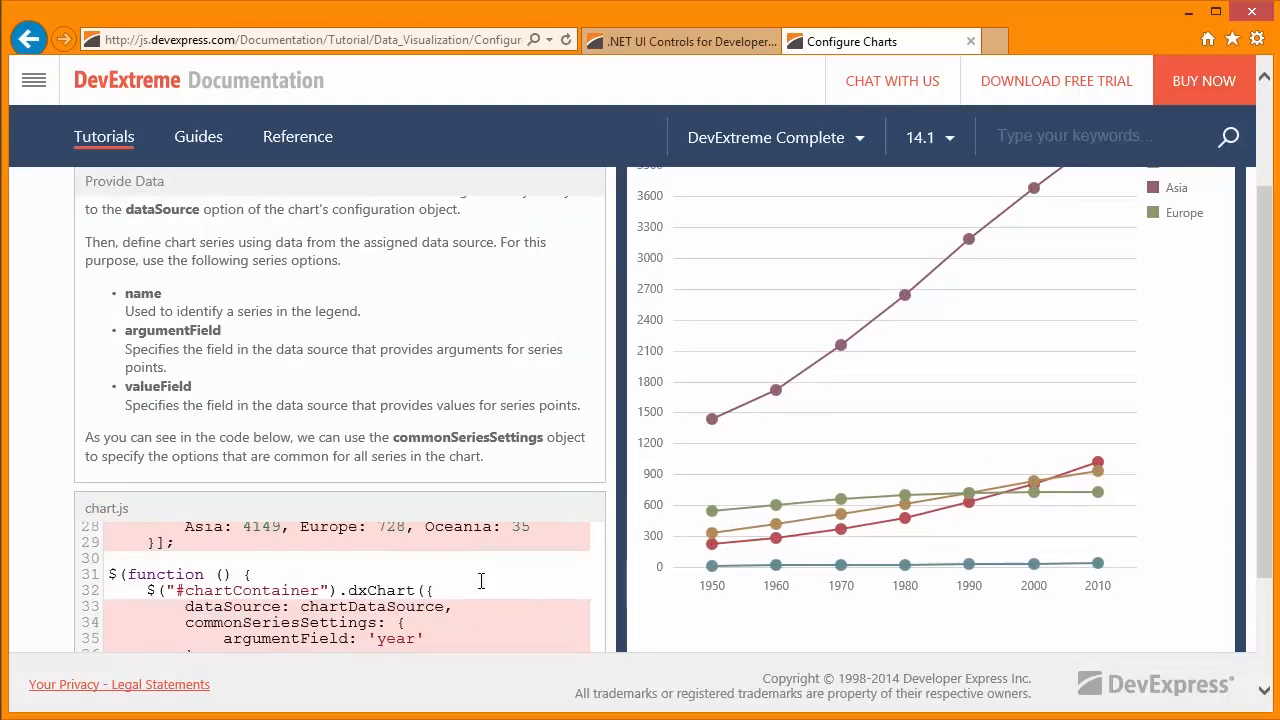
scroll(down, 3)
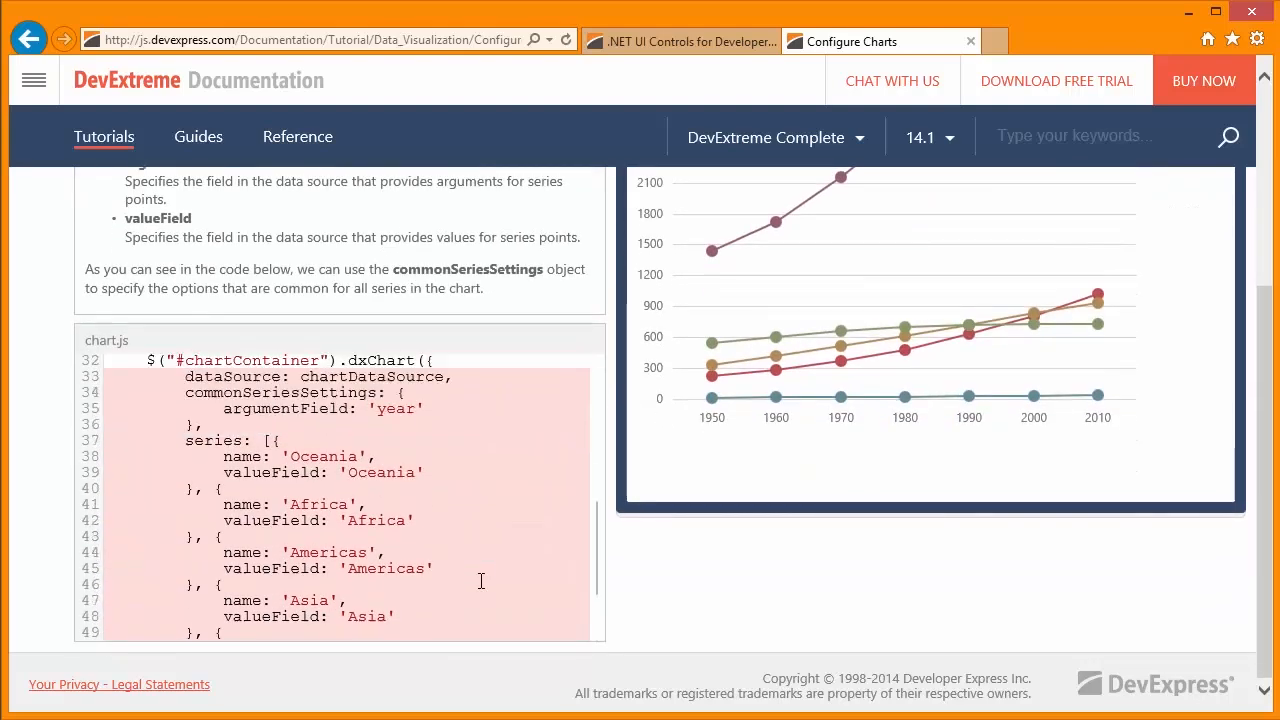
scroll(up, 3)
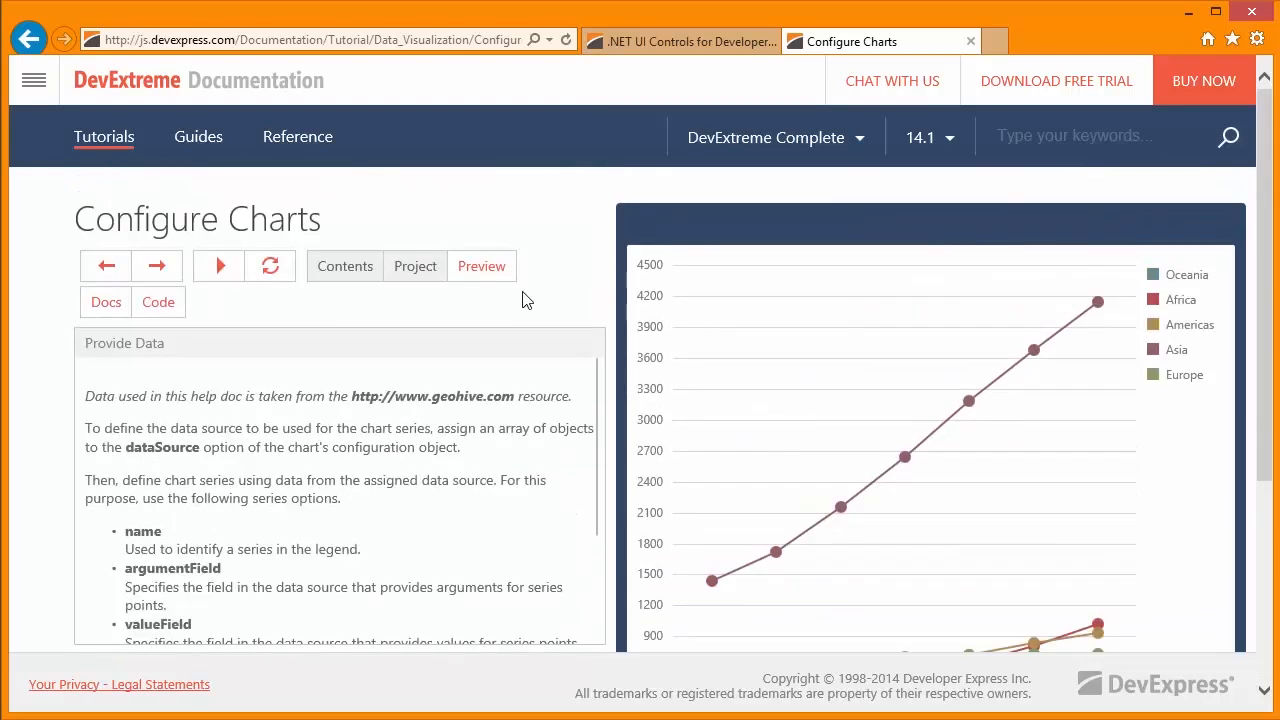
click(296, 136)
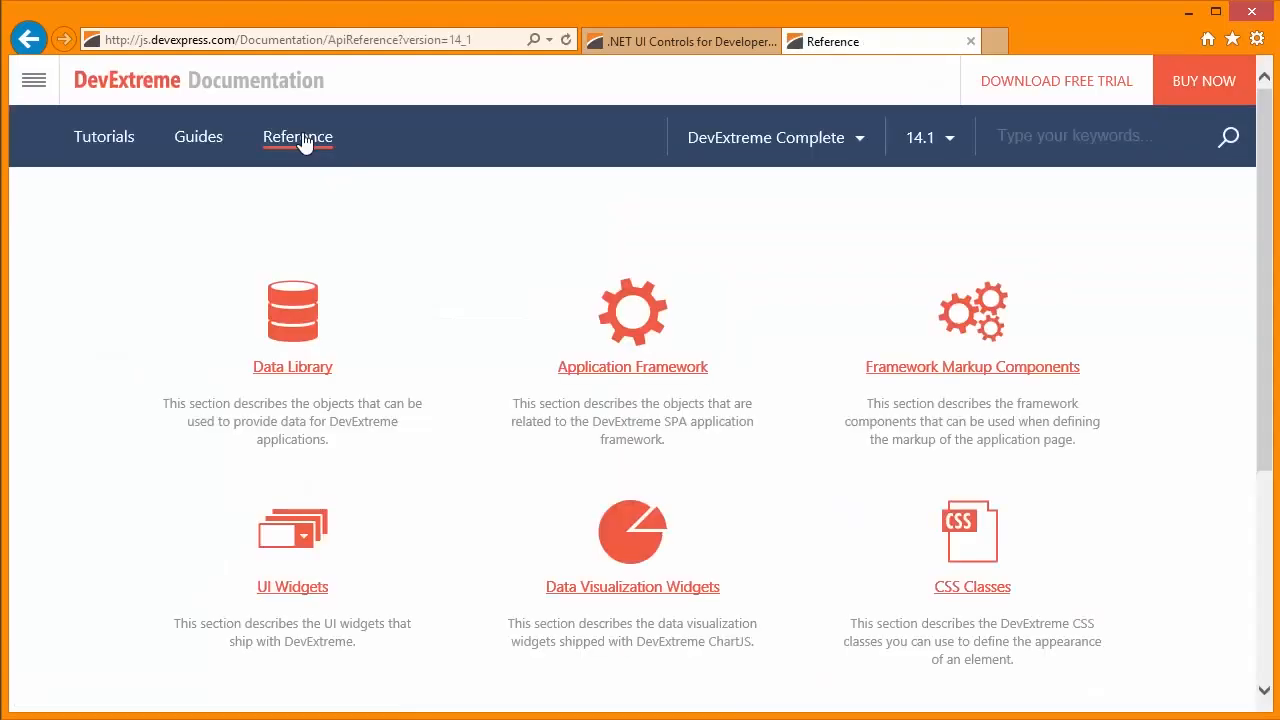